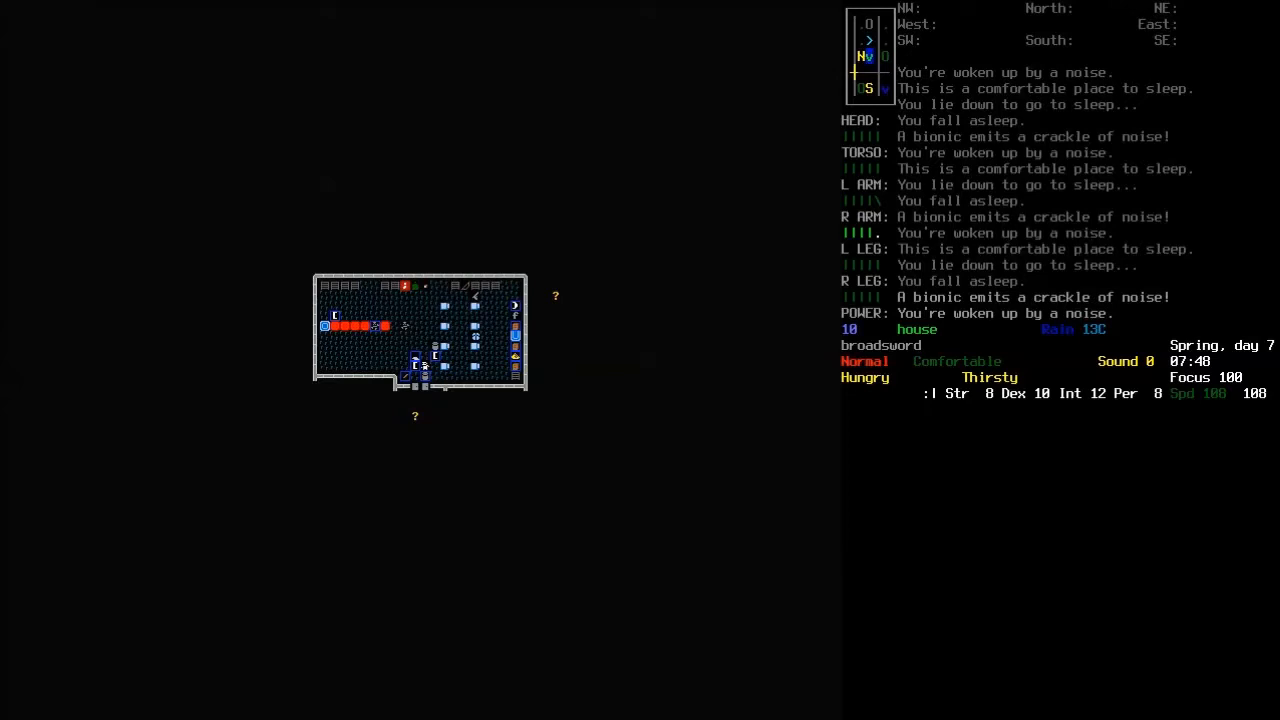
- Open the inventory and select the survivor's map to view its description and actions
key(i)
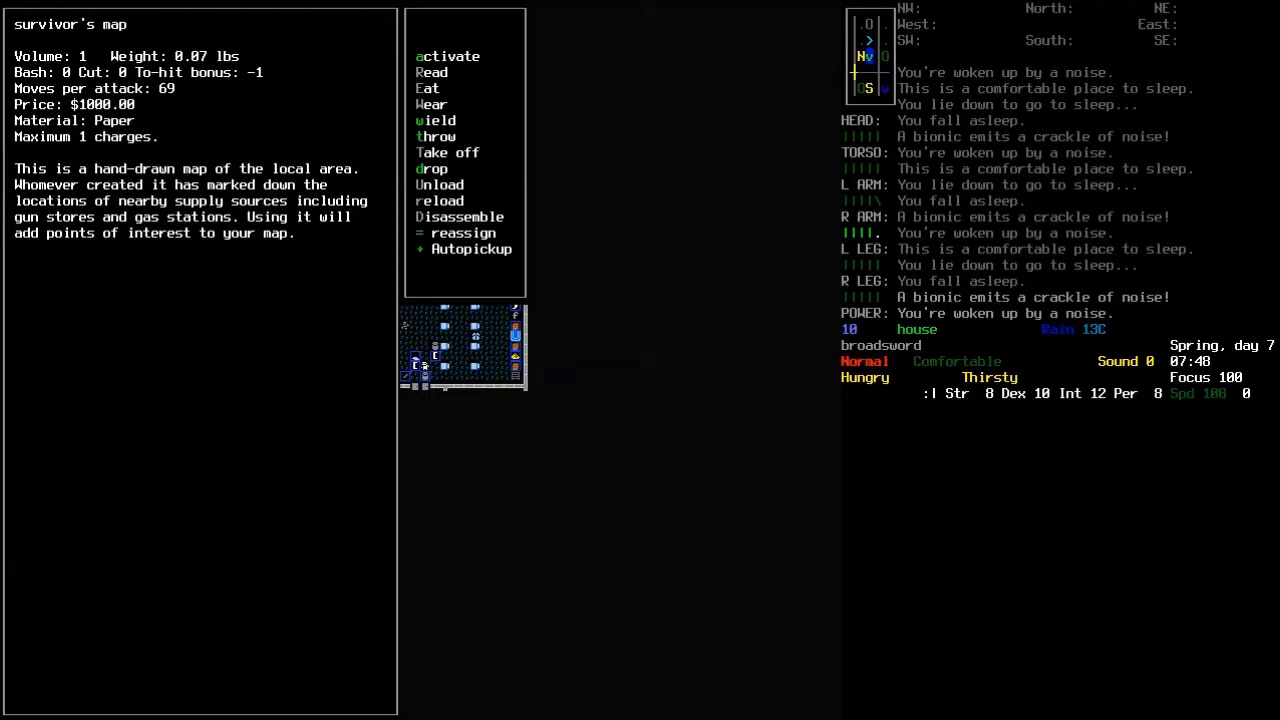
click(447, 56)
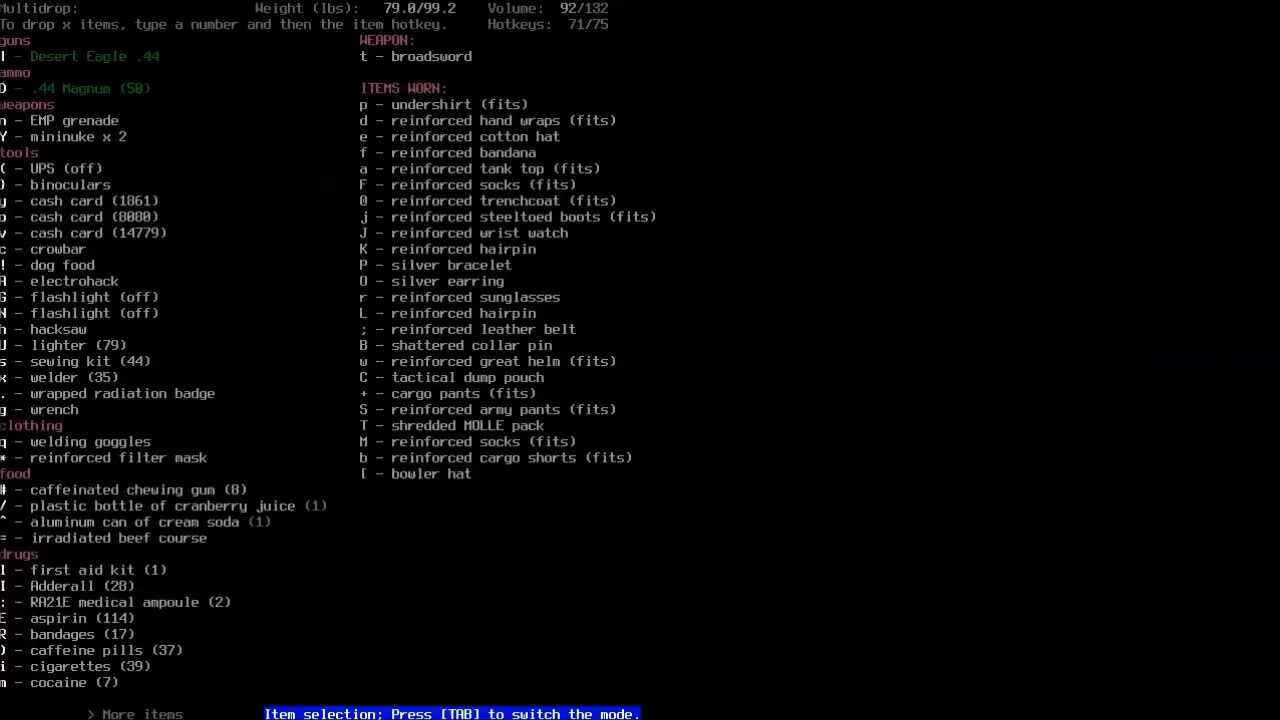
- Scroll down the multidrop item list before returning to the town map
scroll(down, 3)
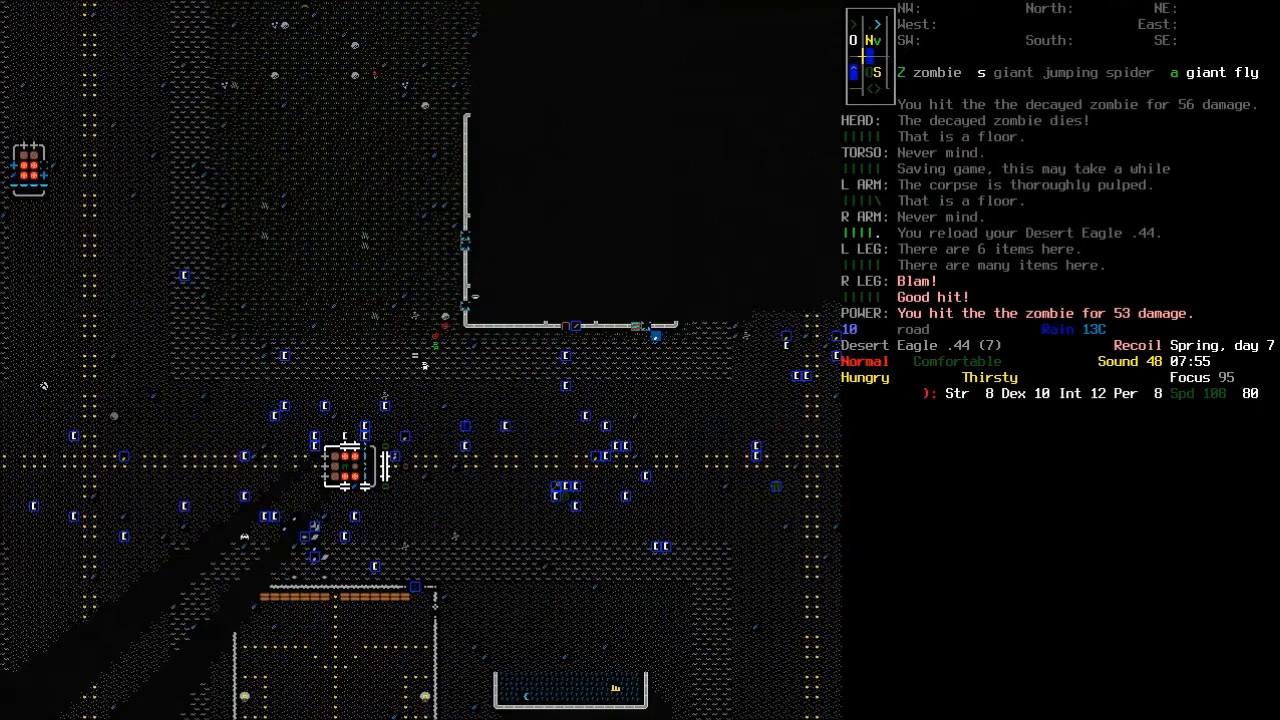
- Shoot the zombies near the Humvee with the Desert Eagle .44 and reach its controls
key(g)
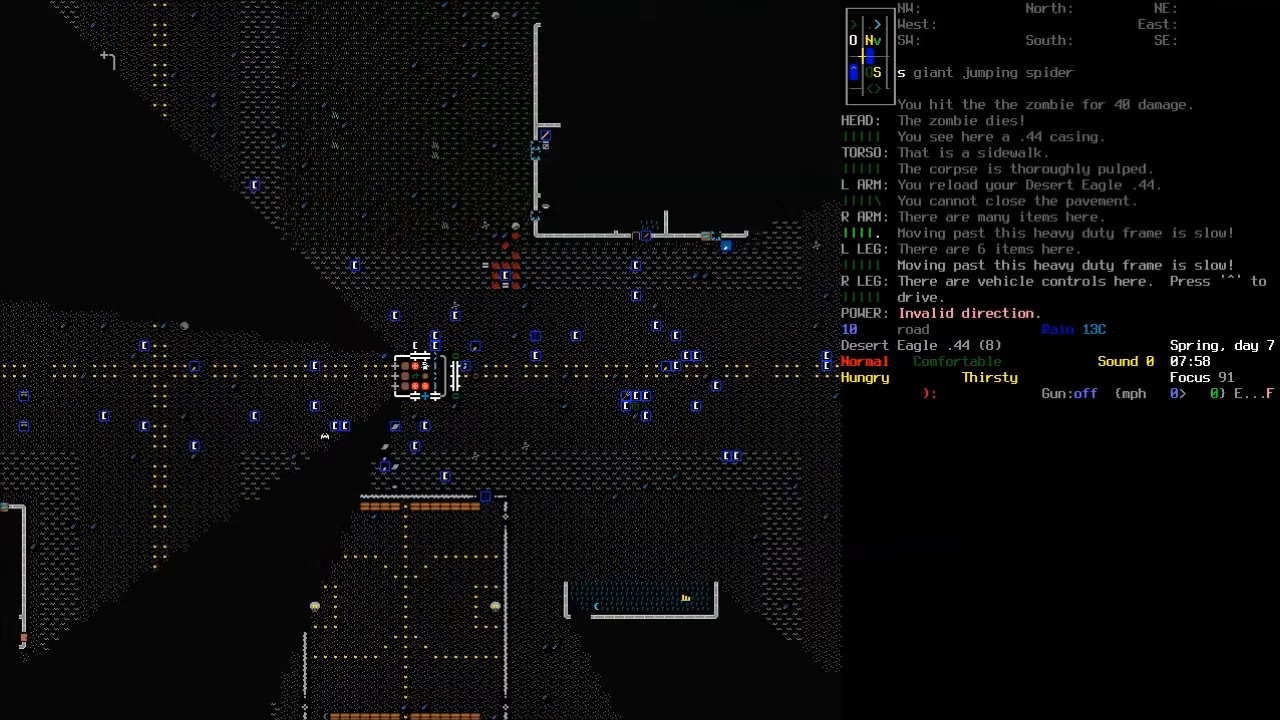
- Review the inventory with the Desert Eagle .44 wielded and broadsword stowed, then close it
key(i)
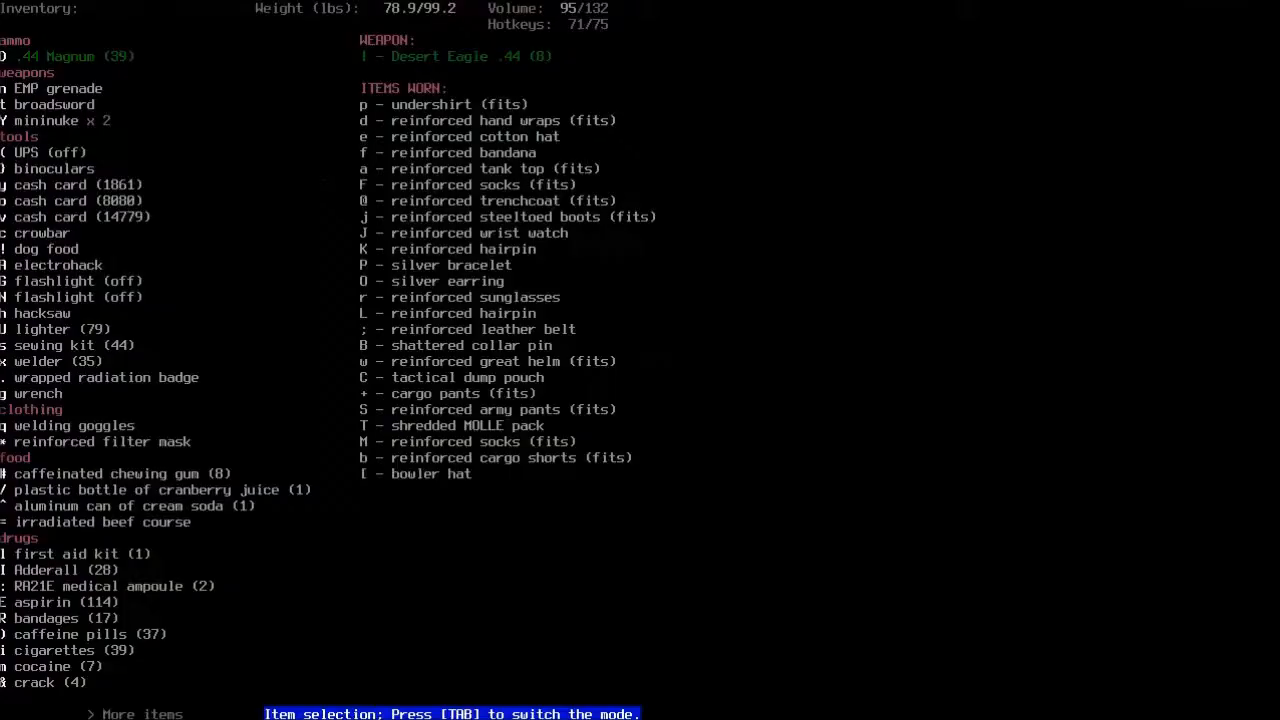
key(escape)
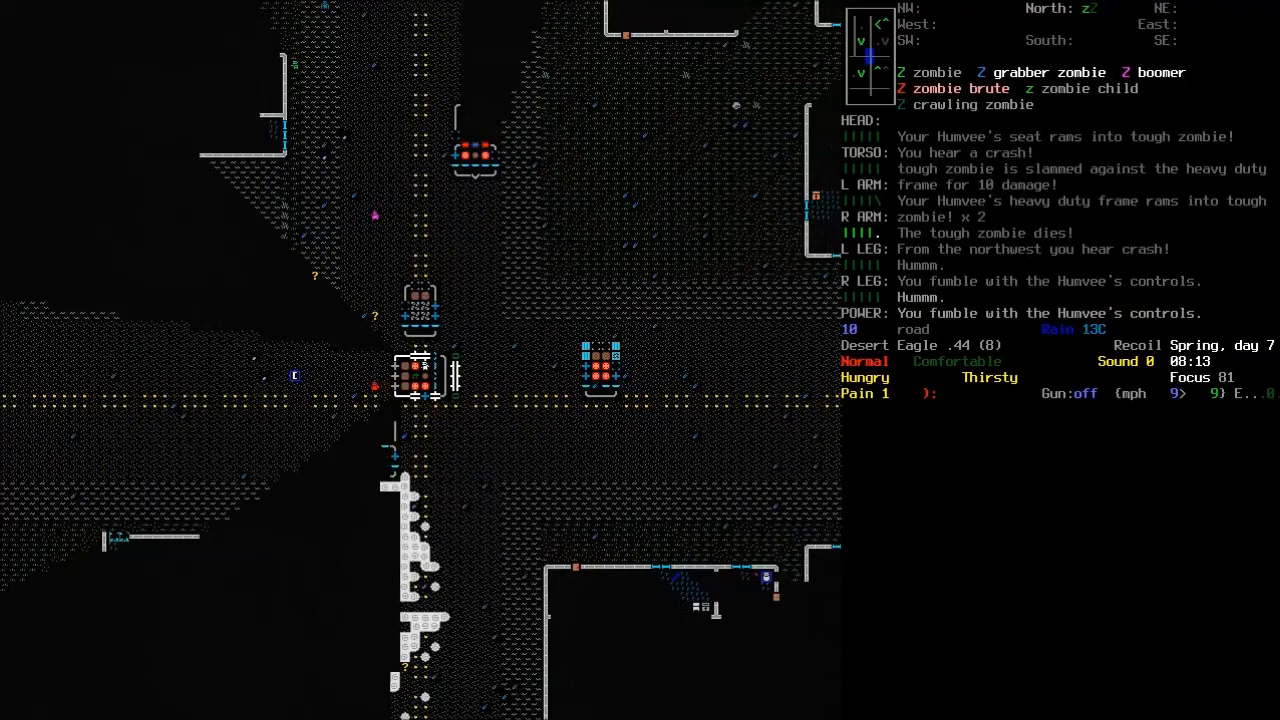
- Drive the Humvee at 9 mph through the zombies, ramming a tough zombie
key(m)
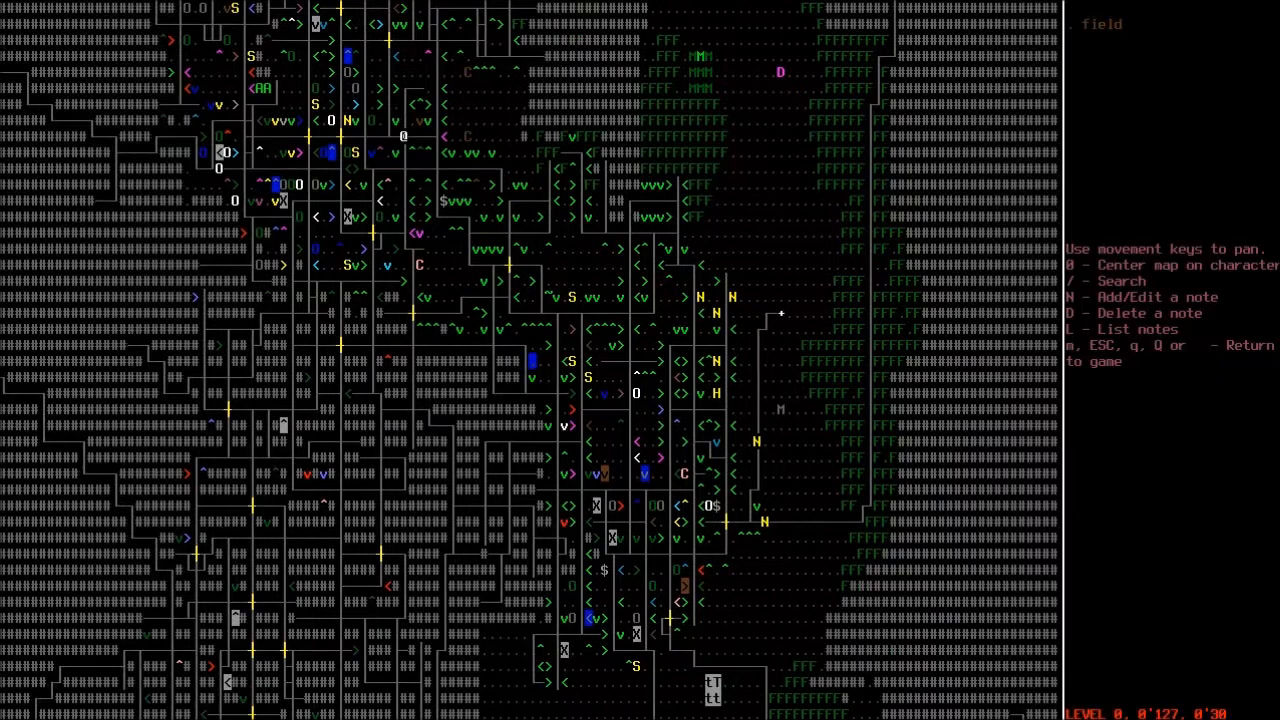
- Look over the overmap toward the house, then resume driving at 19 mph
key(Escape)
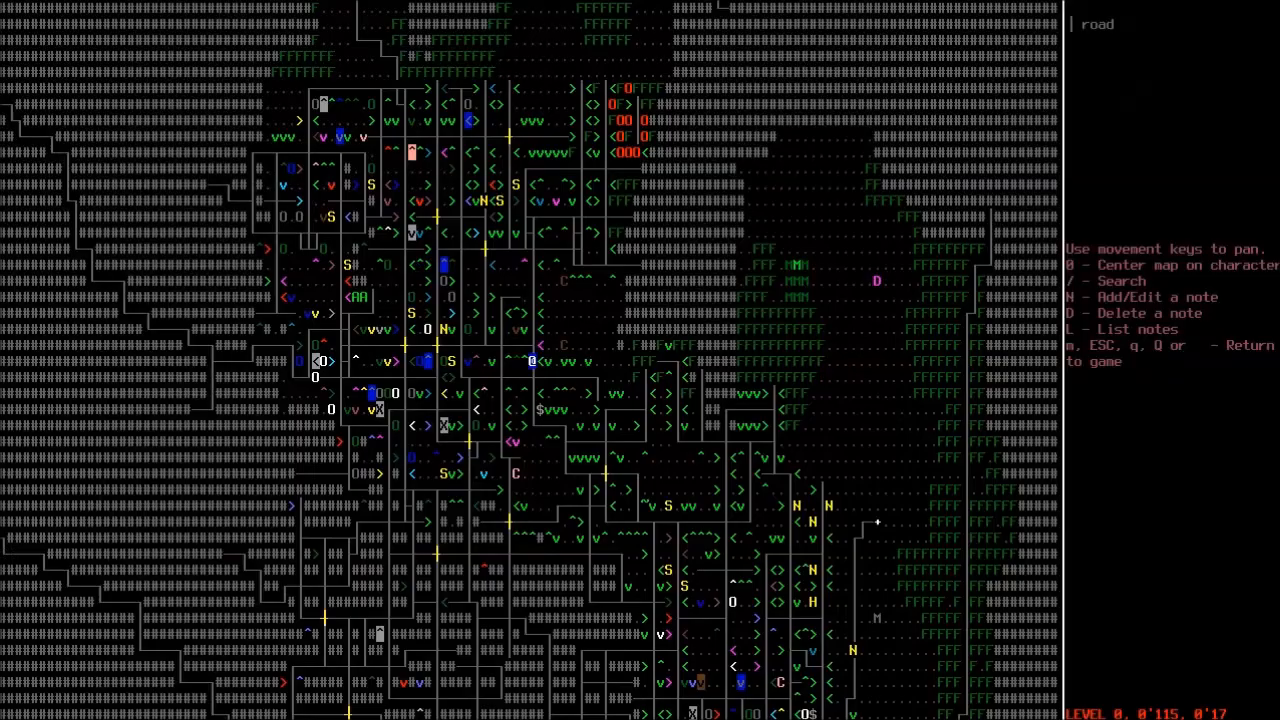
key(Escape)
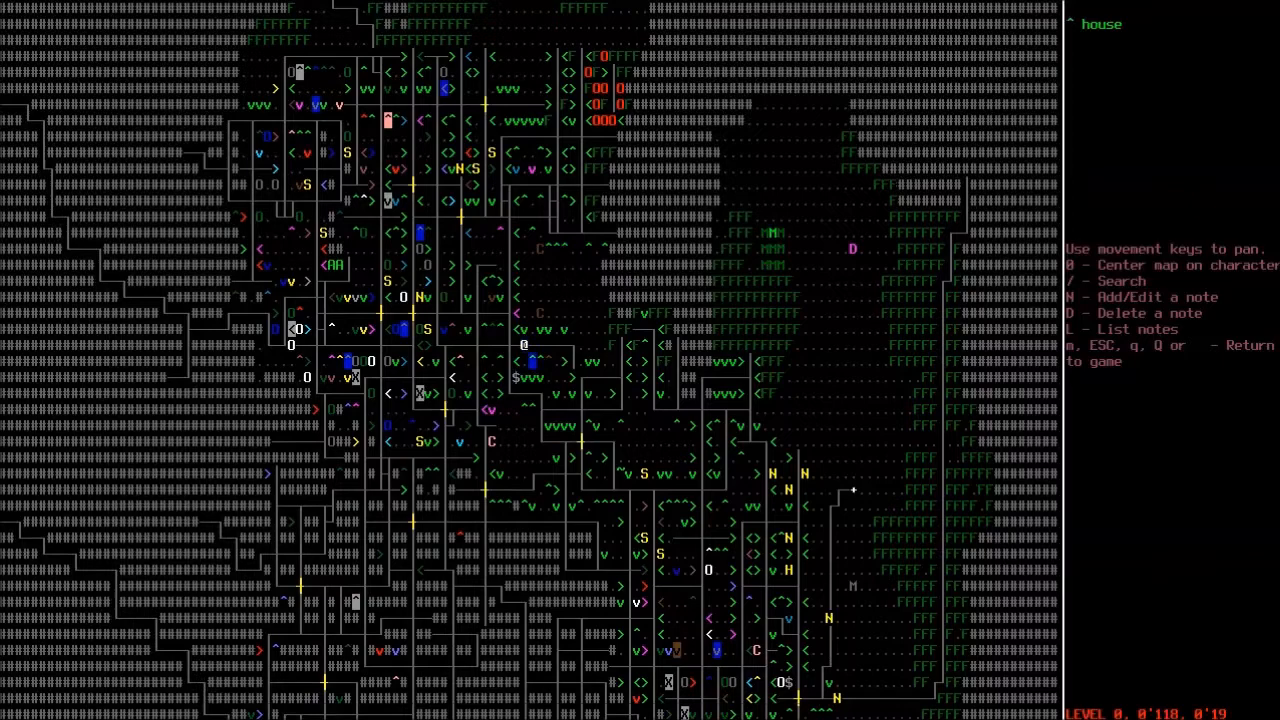
key(Escape)
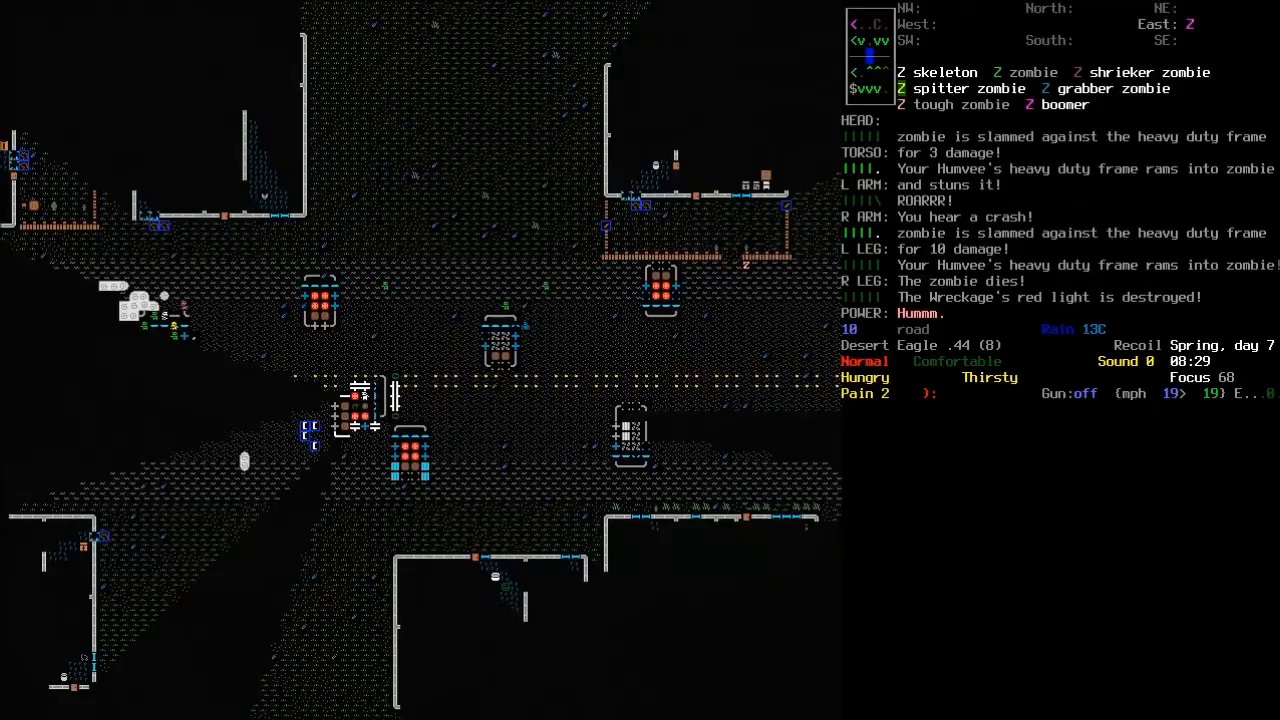
key(m)
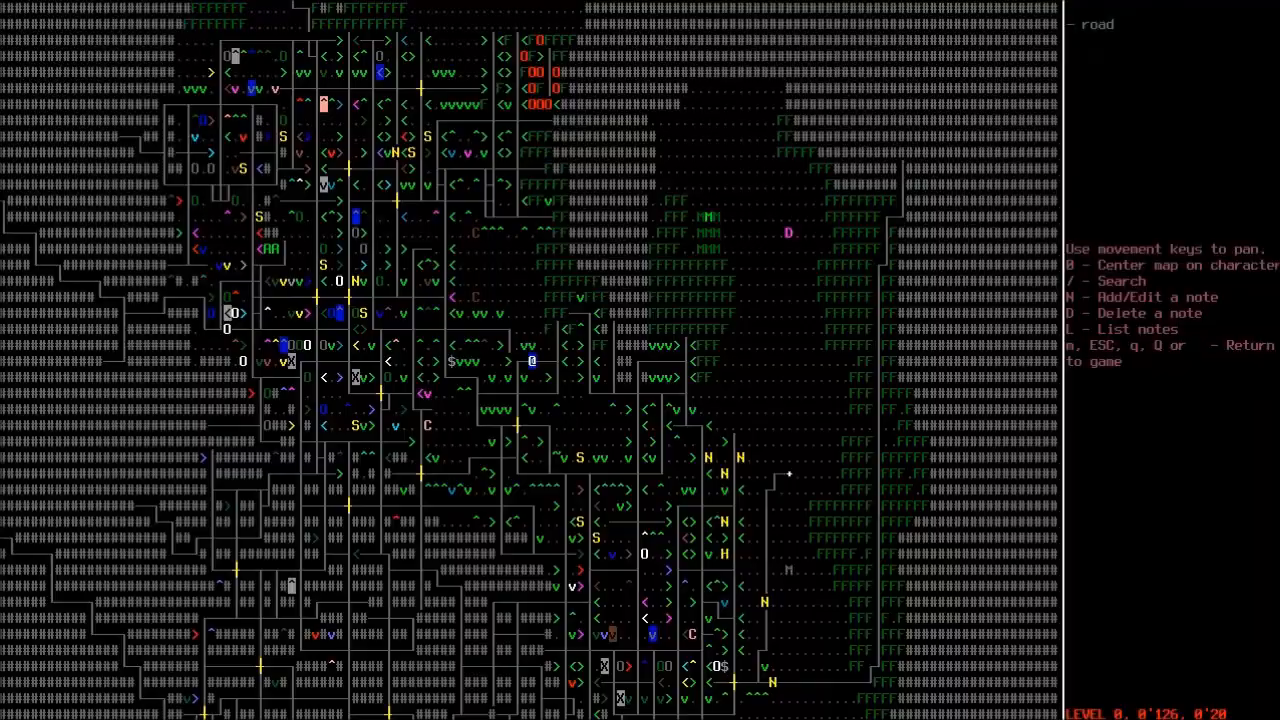
- Check the survivor's position farther east along the road on the town overmap
key(Escape)
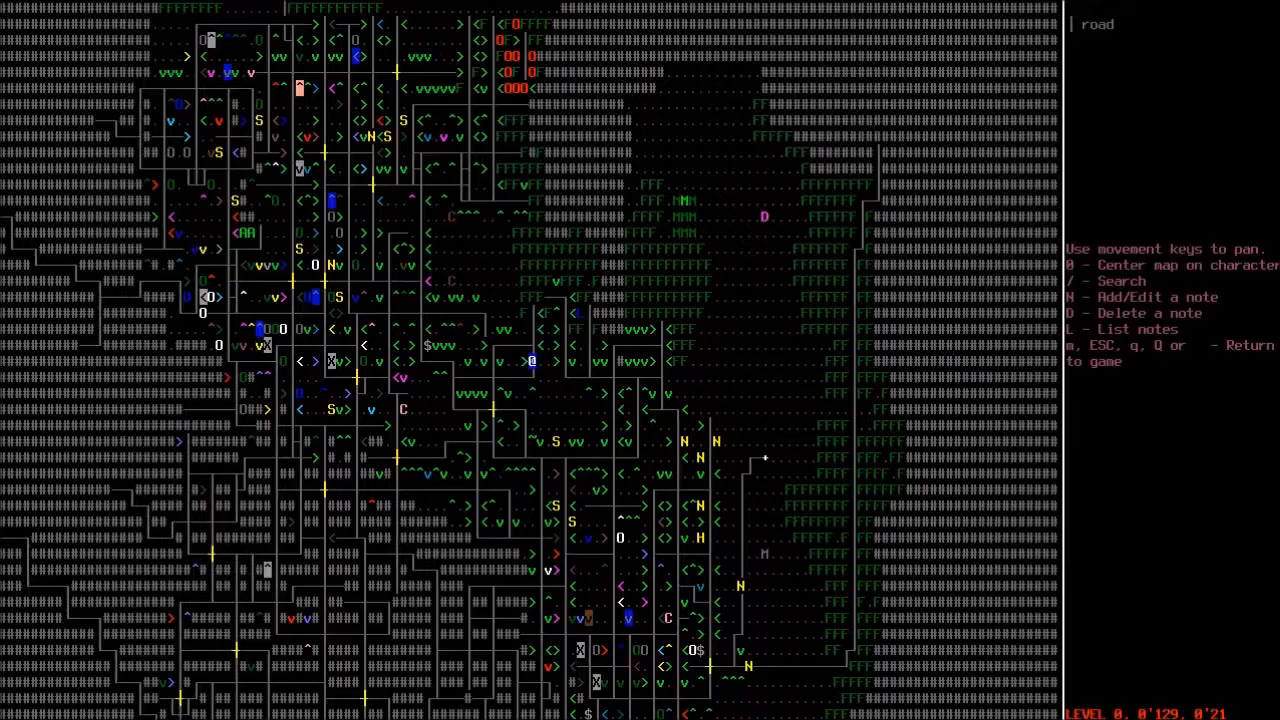
- Leave the world map after confirming the survivor's spot on the town road
key(Escape)
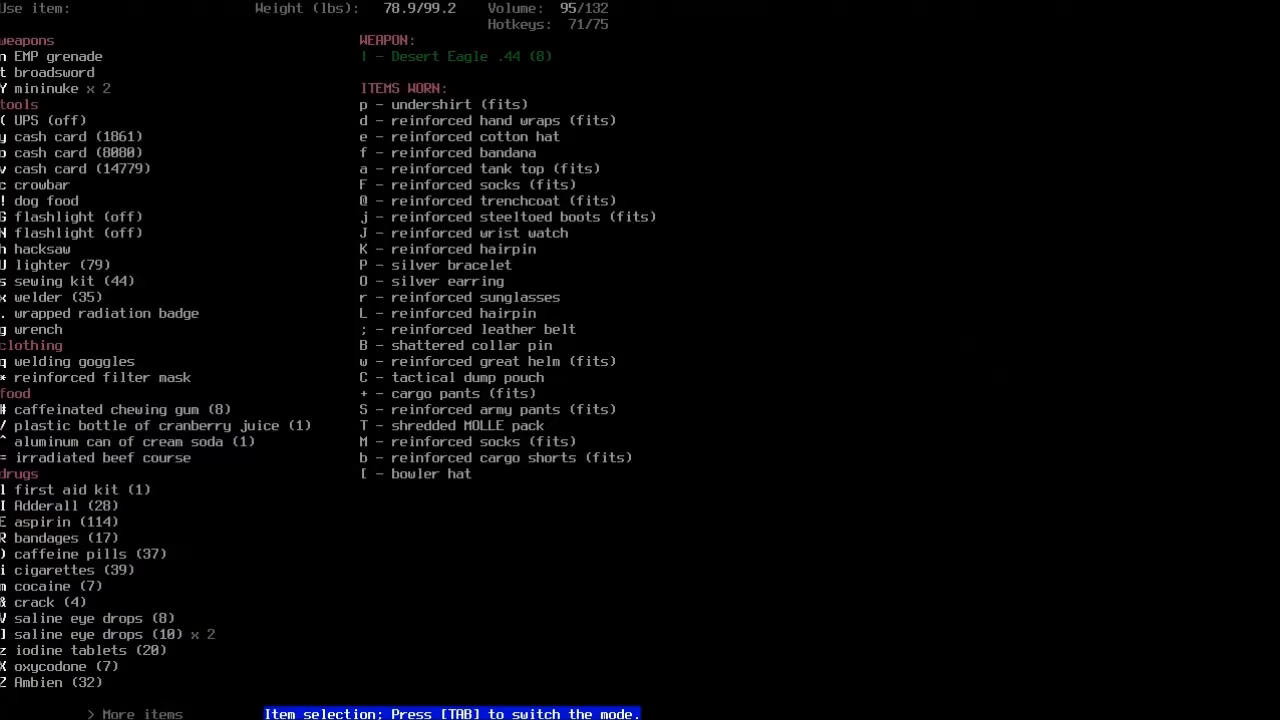
- Back out of the use-item list and view the survivor further south on the overmap
key(Escape)
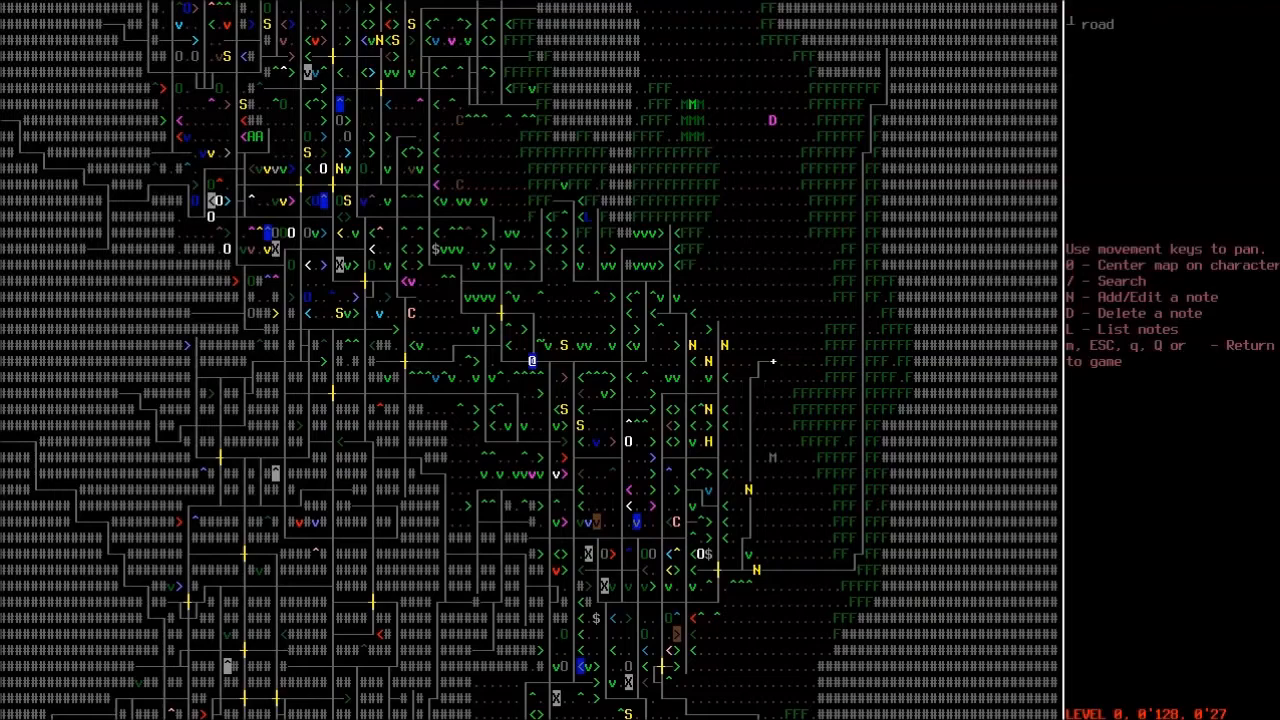
- Close the overmap and steer the Humvee through zombie-filled streets until 09:20
key(Escape)
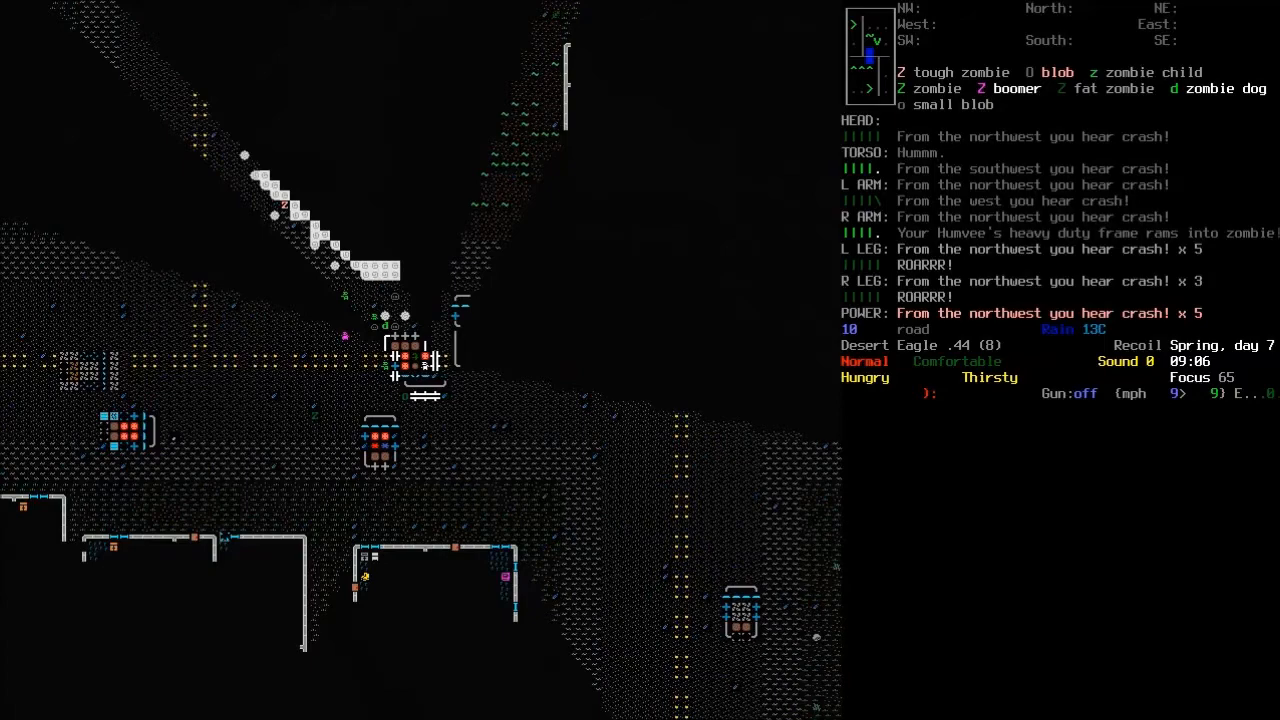
key(m)
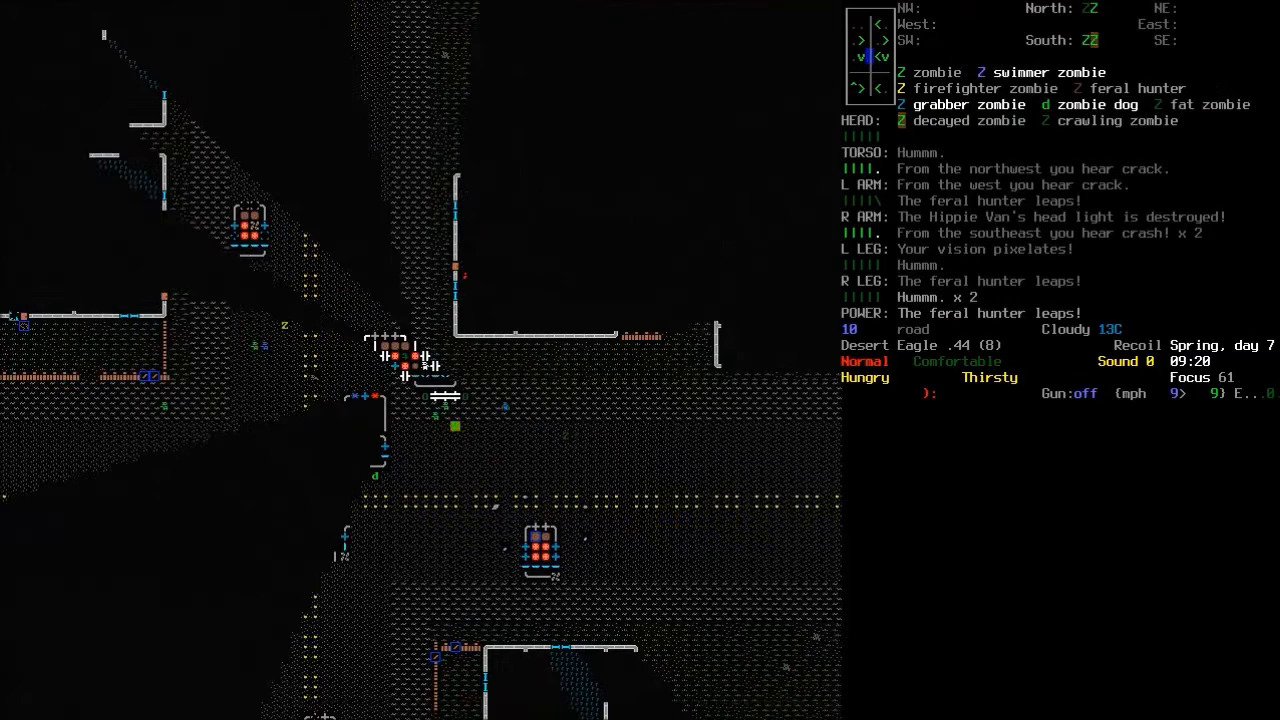
- Check the survivor's position on the overmap, then keep driving the Humvee into the field
key(m)
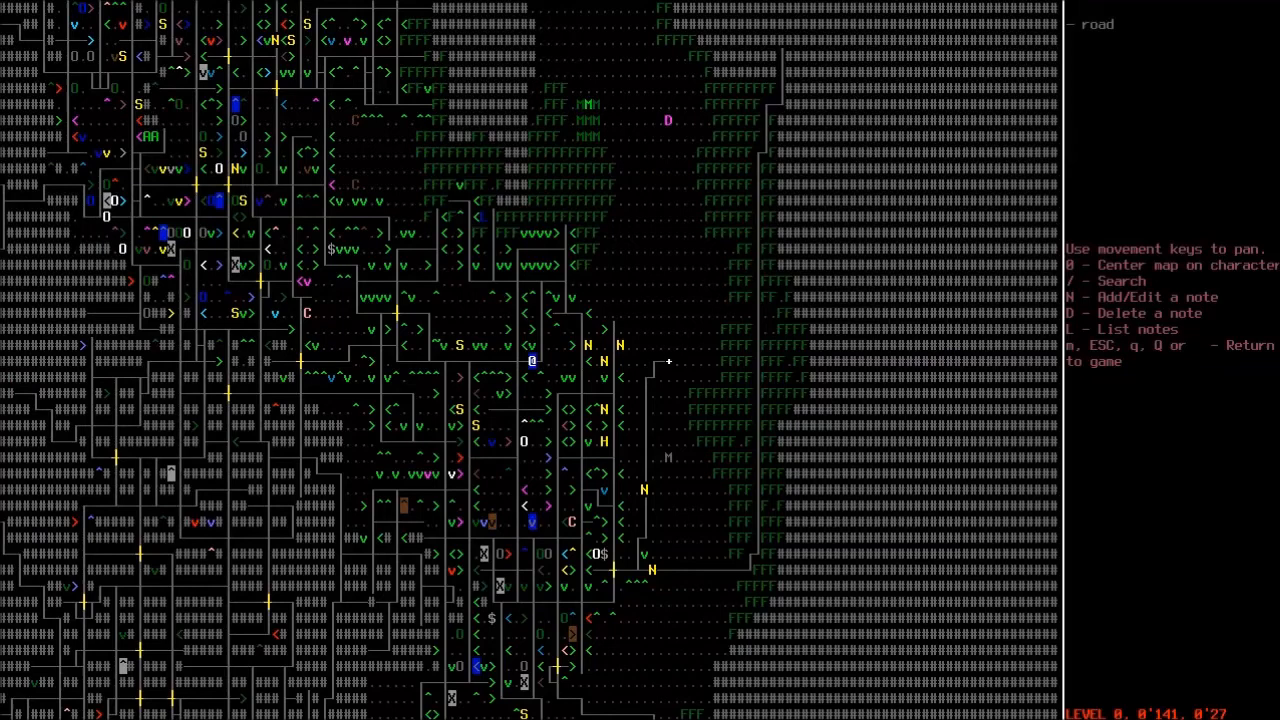
key(Escape)
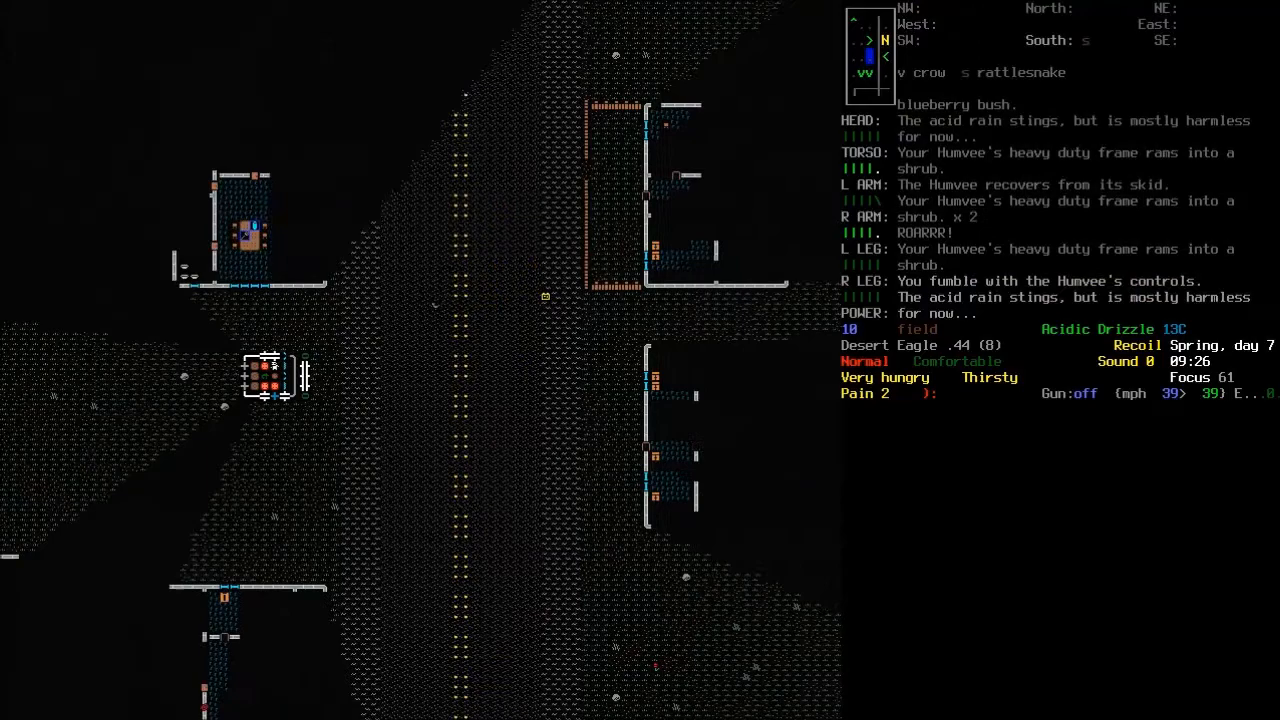
- Survey the road just south of the survivor's position on the world map
key(m)
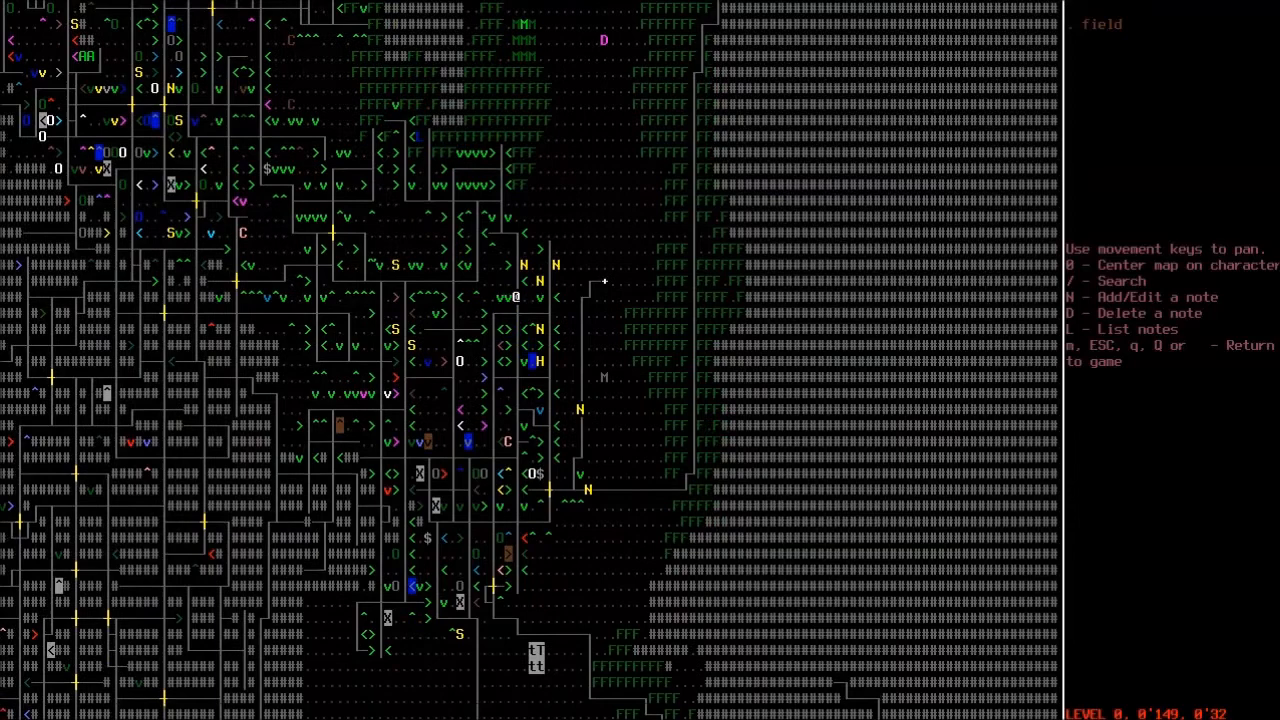
key(Escape)
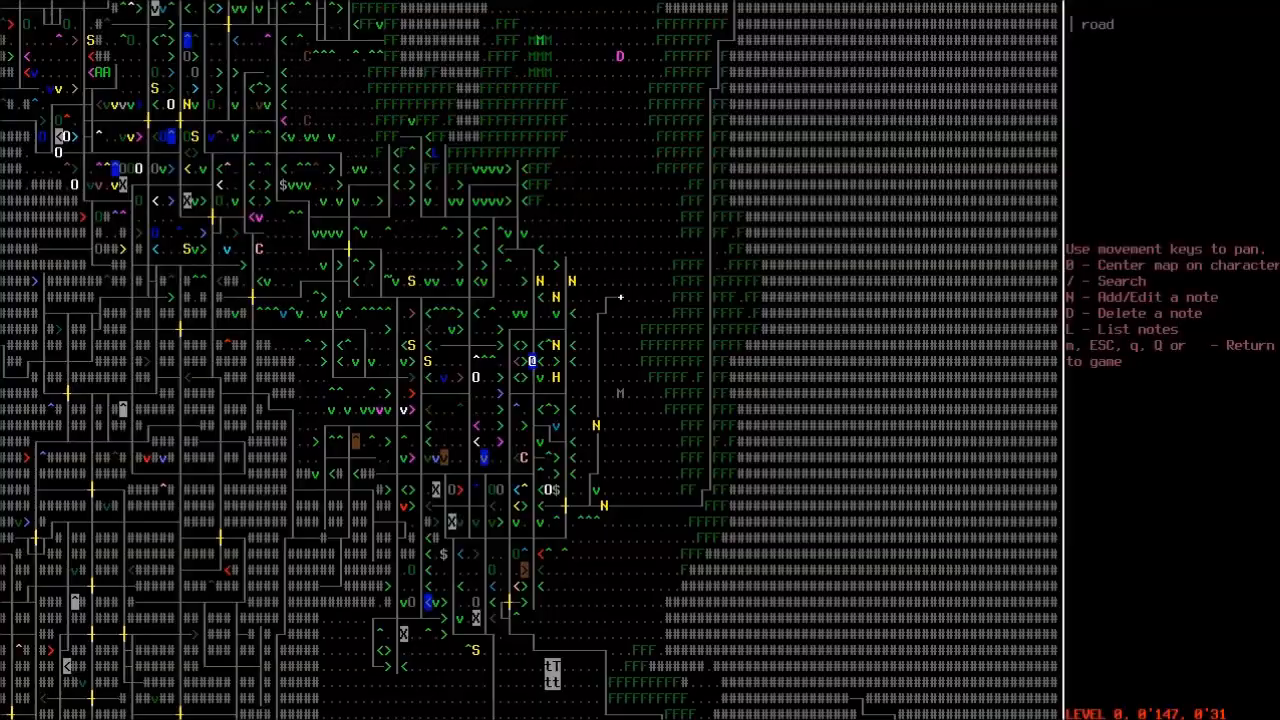
key(Escape)
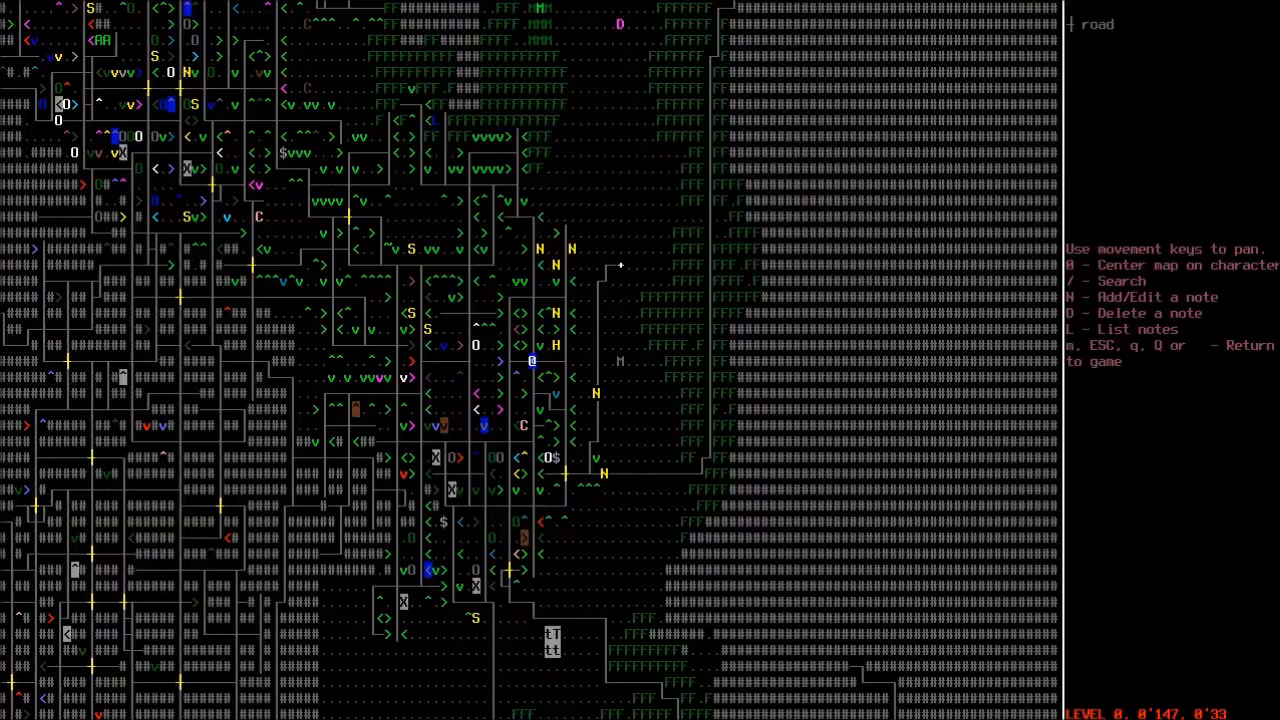
key(Escape)
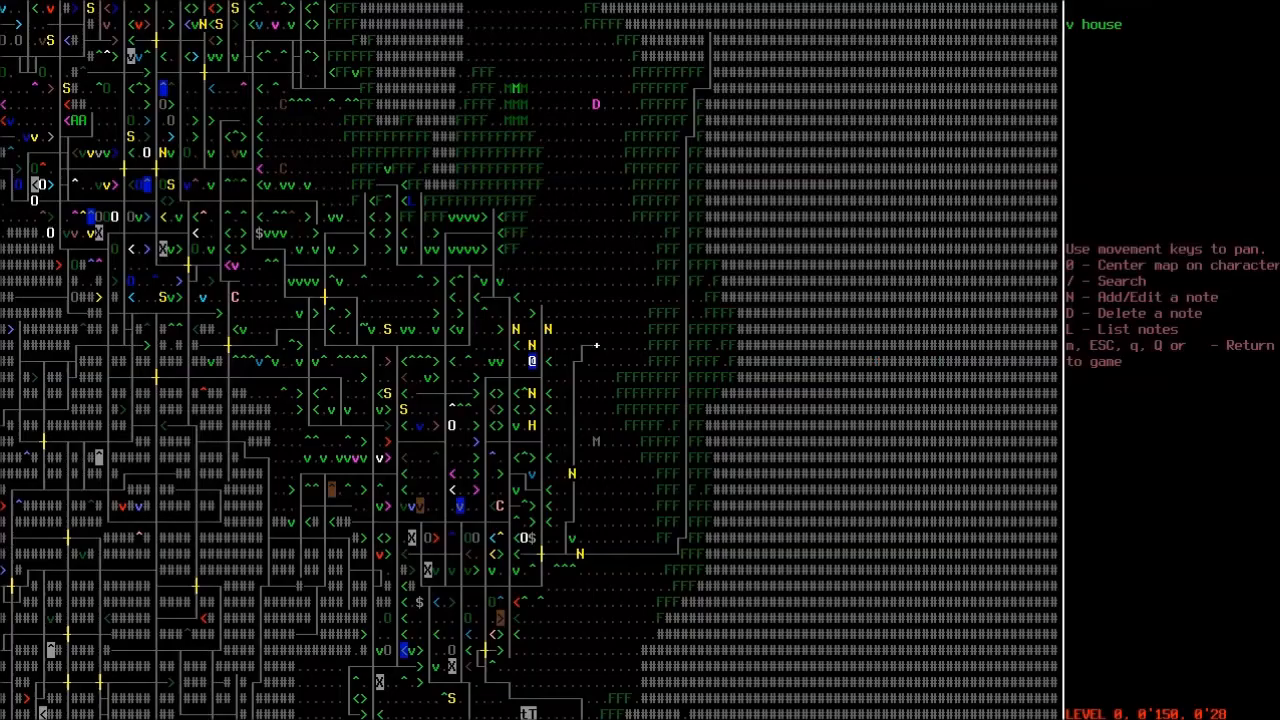
- Label the house tile on the overmap with the note 'Home'
key(D)
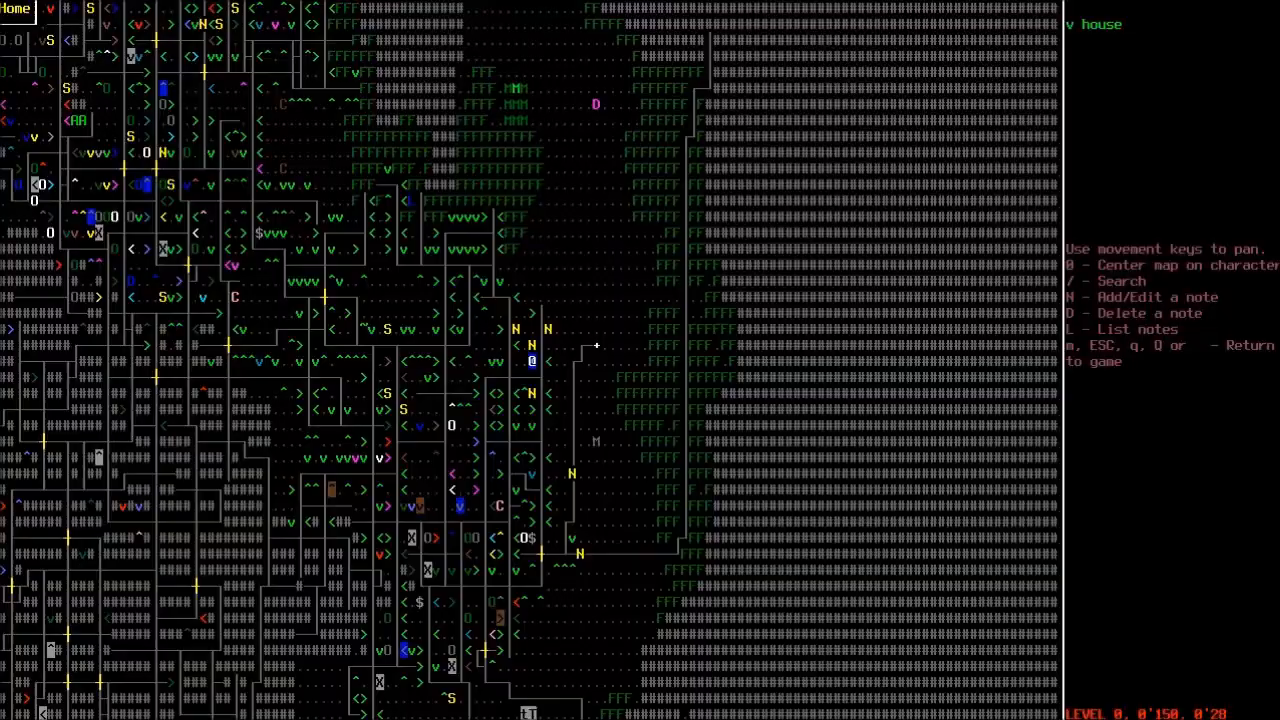
key(Escape)
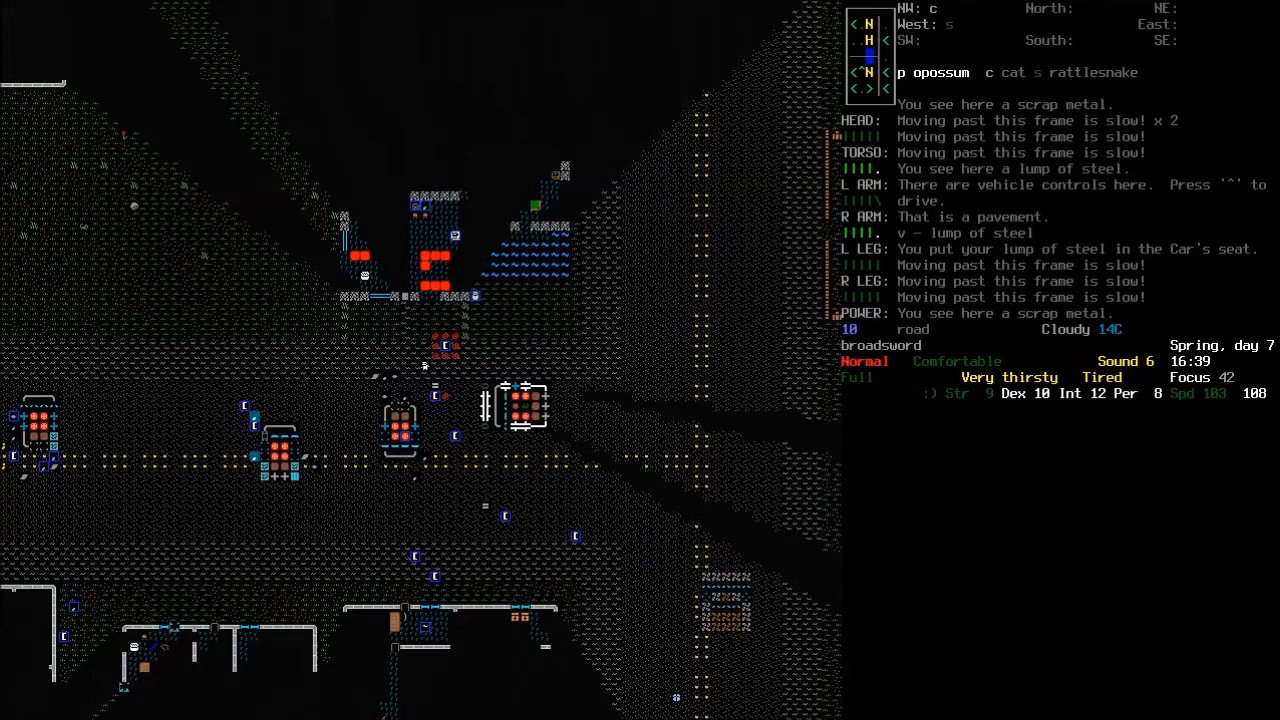
- Examine the dented, wheelless Car, showing 6% gasoline and batteries
key(@)
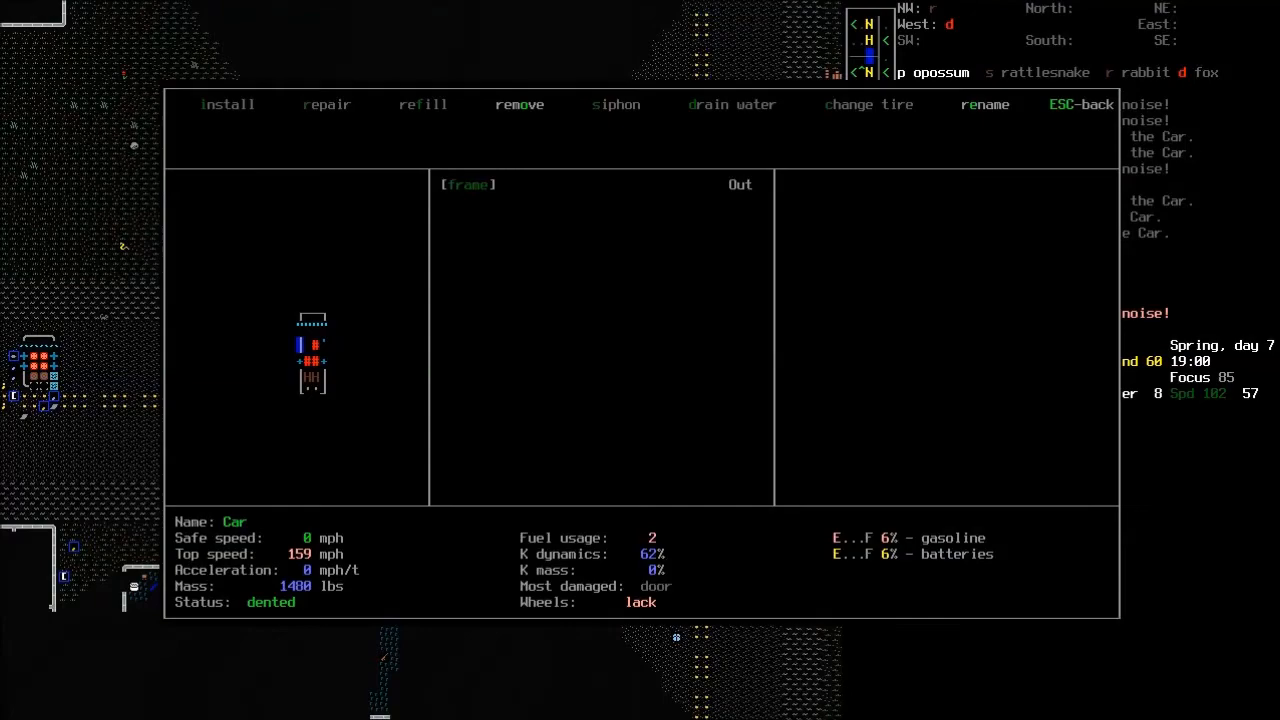
- Remove the trunk door and other parts from the Car
click(518, 104)
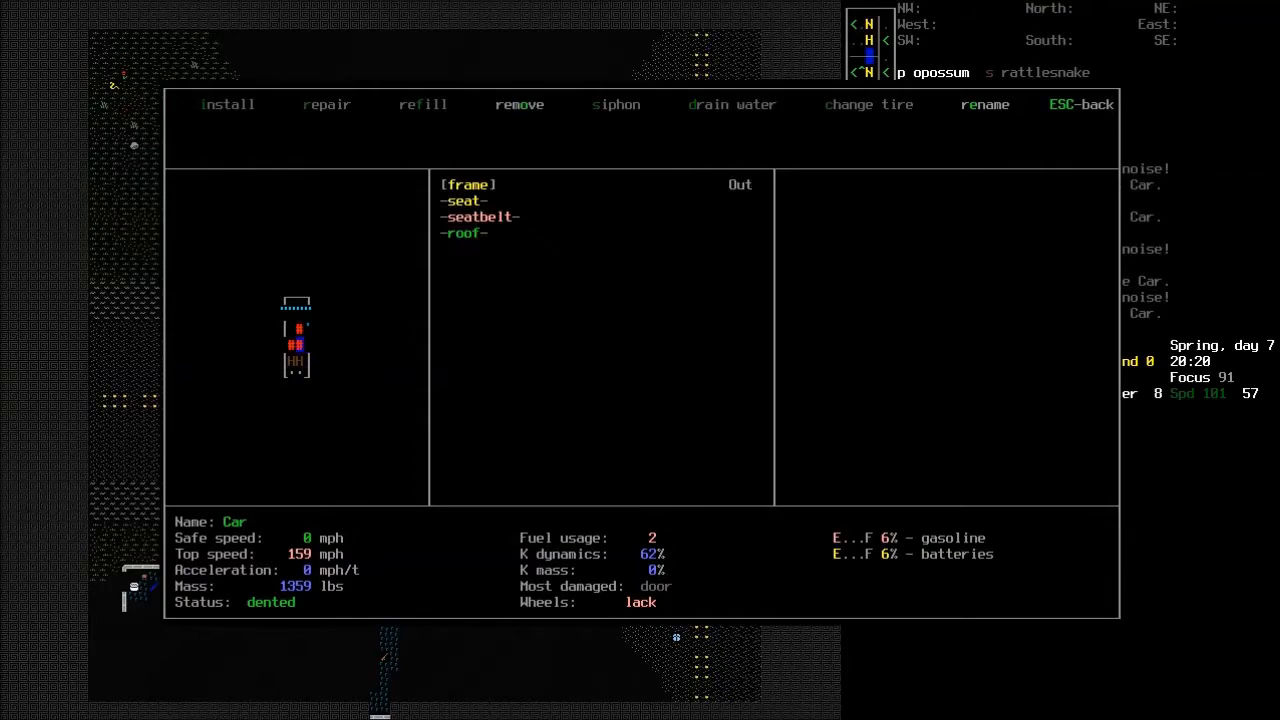
key(Escape)
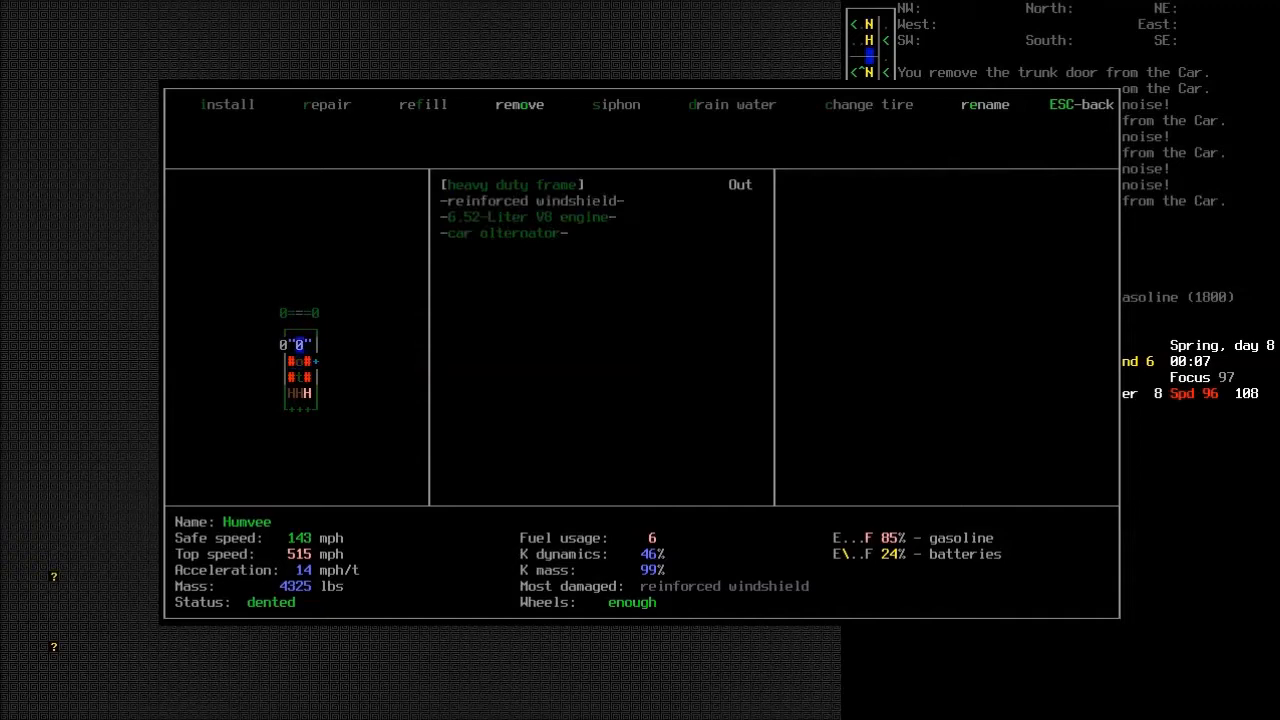
- Put away the broadsword and list wieldable items, including the Desert Eagle .44
click(422, 104)
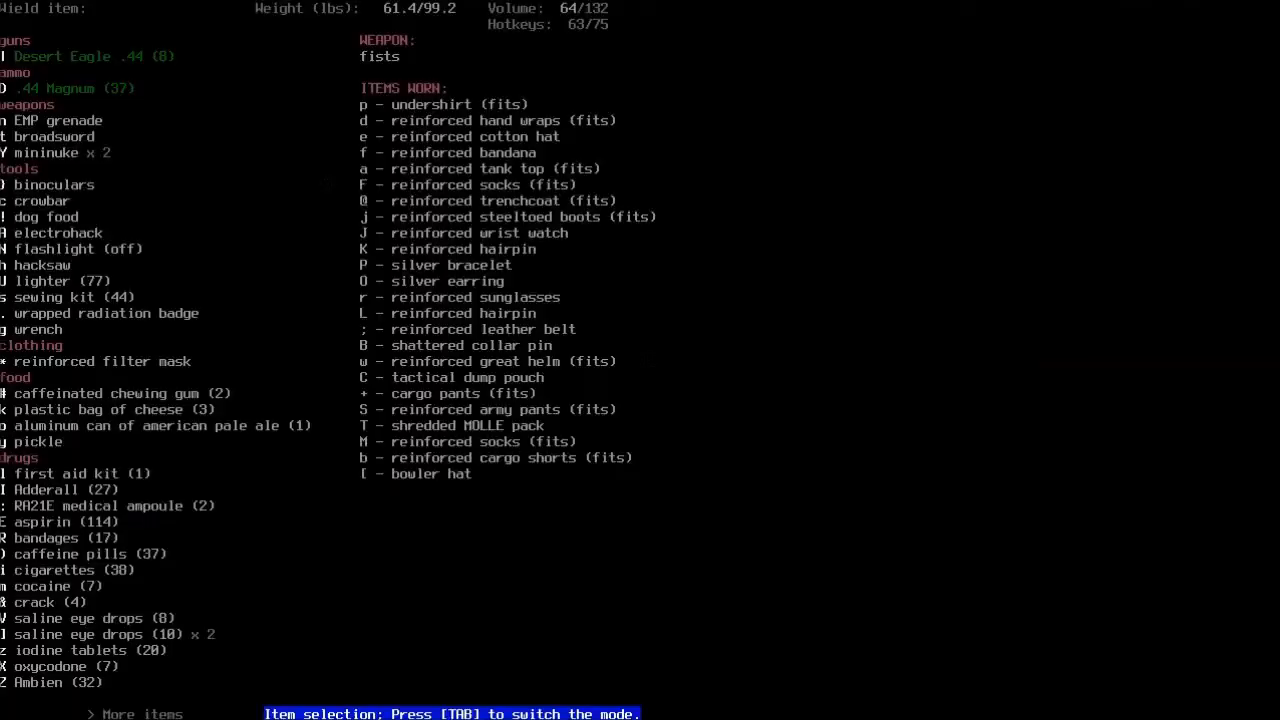
- Wield the broadsword again and list the house's floor tools, like the chisel and welder
key(Escape)
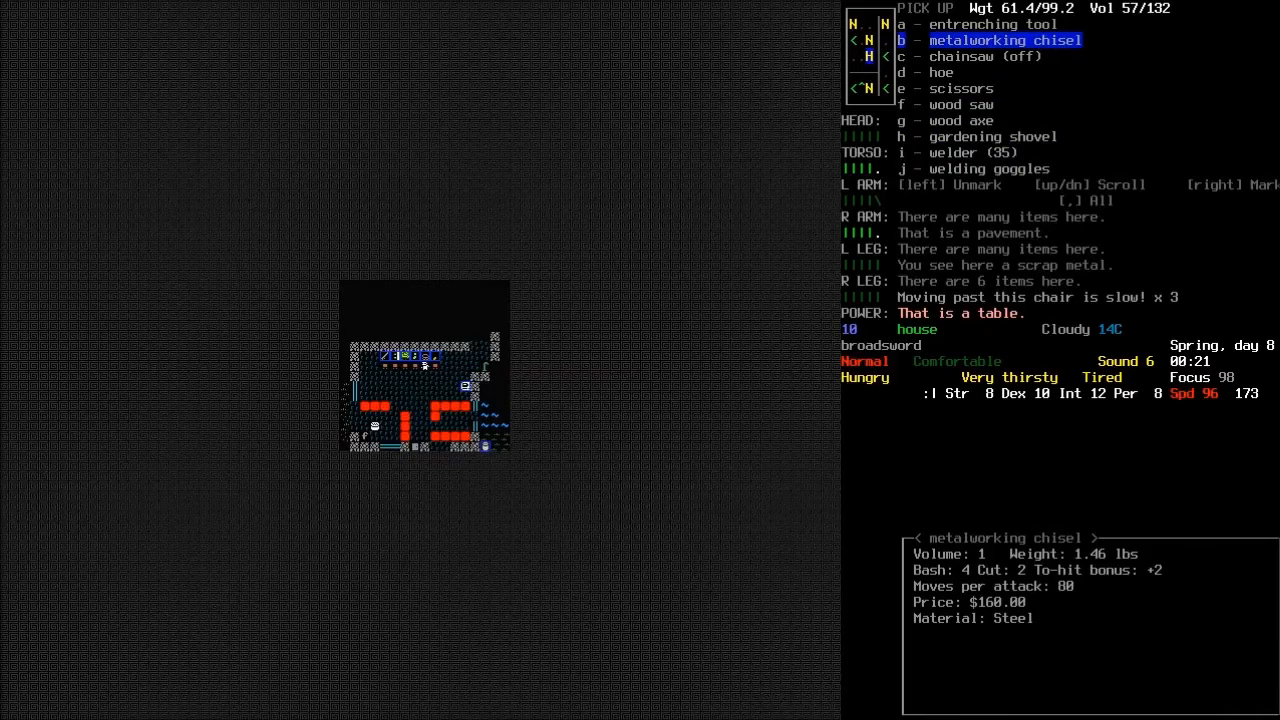
- Examine the house's oven, finding it empty beside a metal tank
key(i)
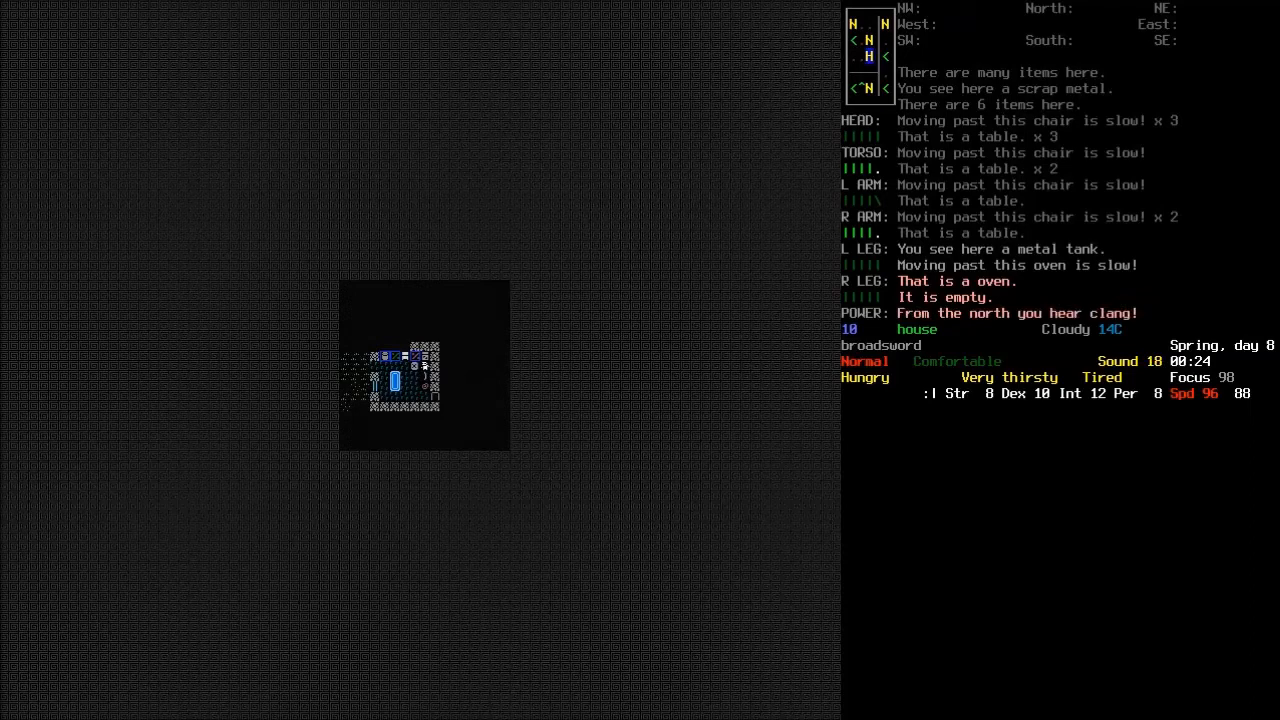
- Pick up and drop items in the house, carrying 61.3 of 99.2 pounds
key(g)
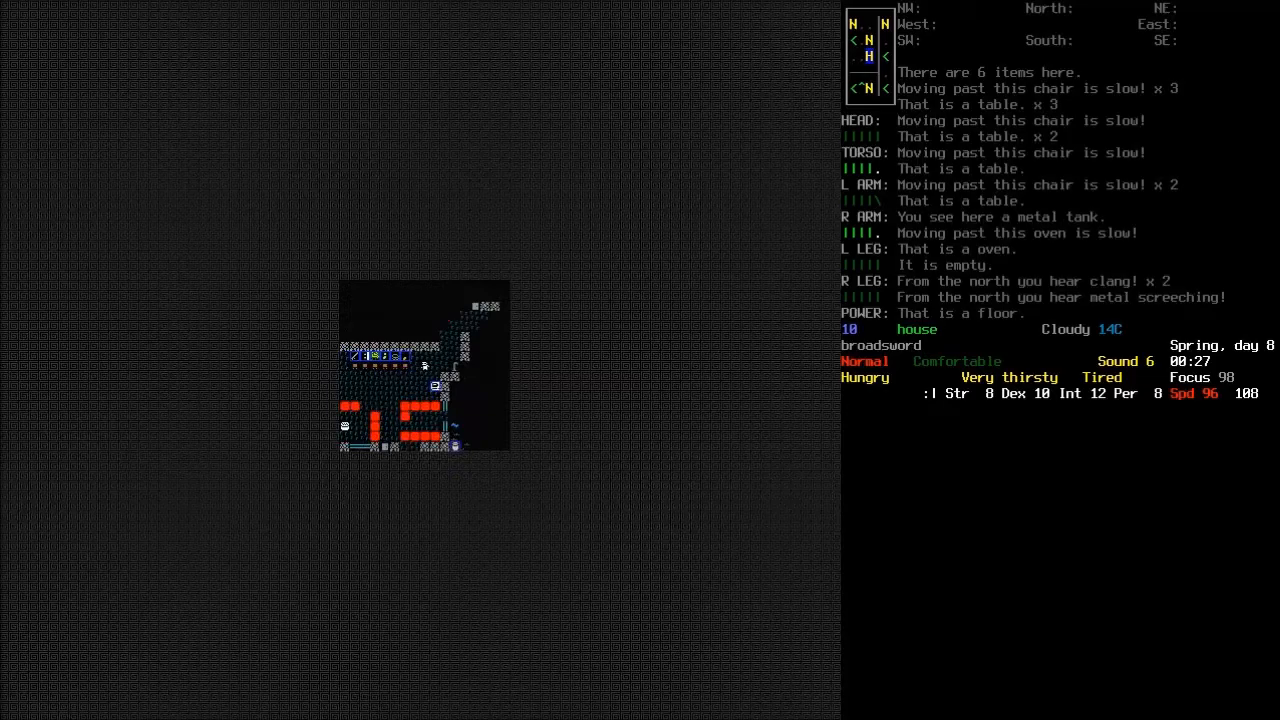
key(d)
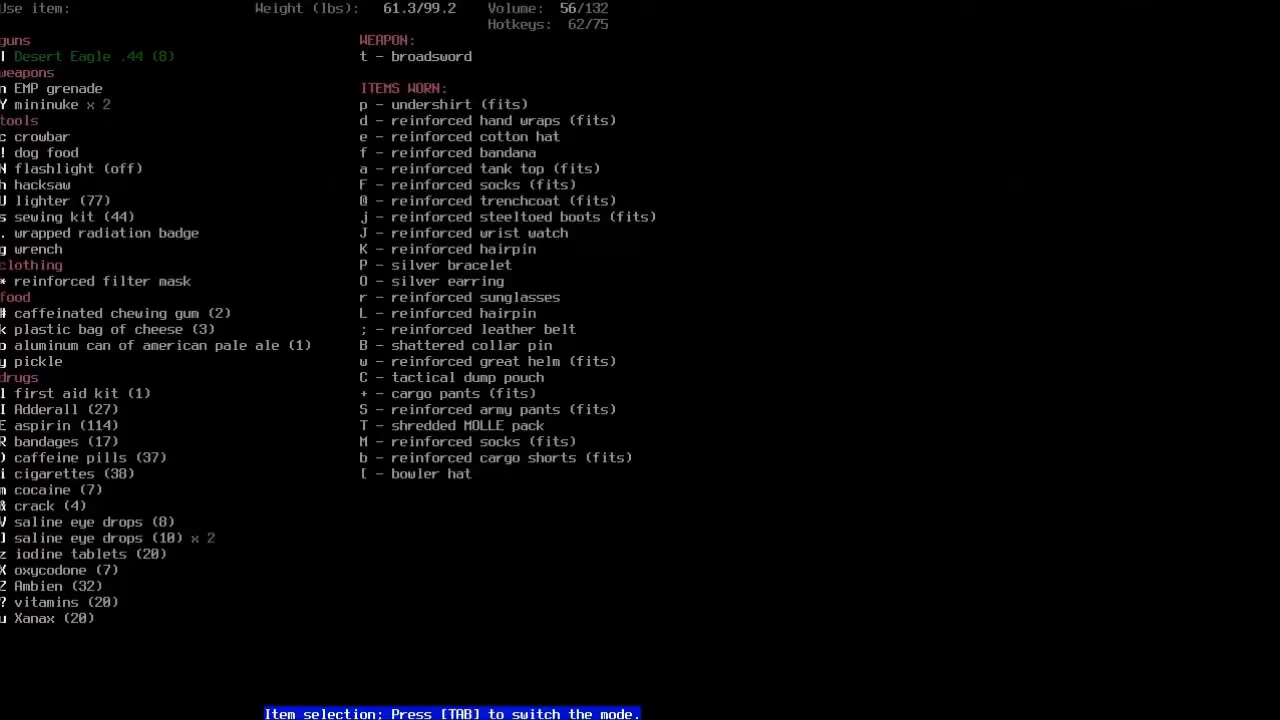
- Kill the bear by the liquor store and butcher it for bones, sinews, skin and fat
key(Escape)
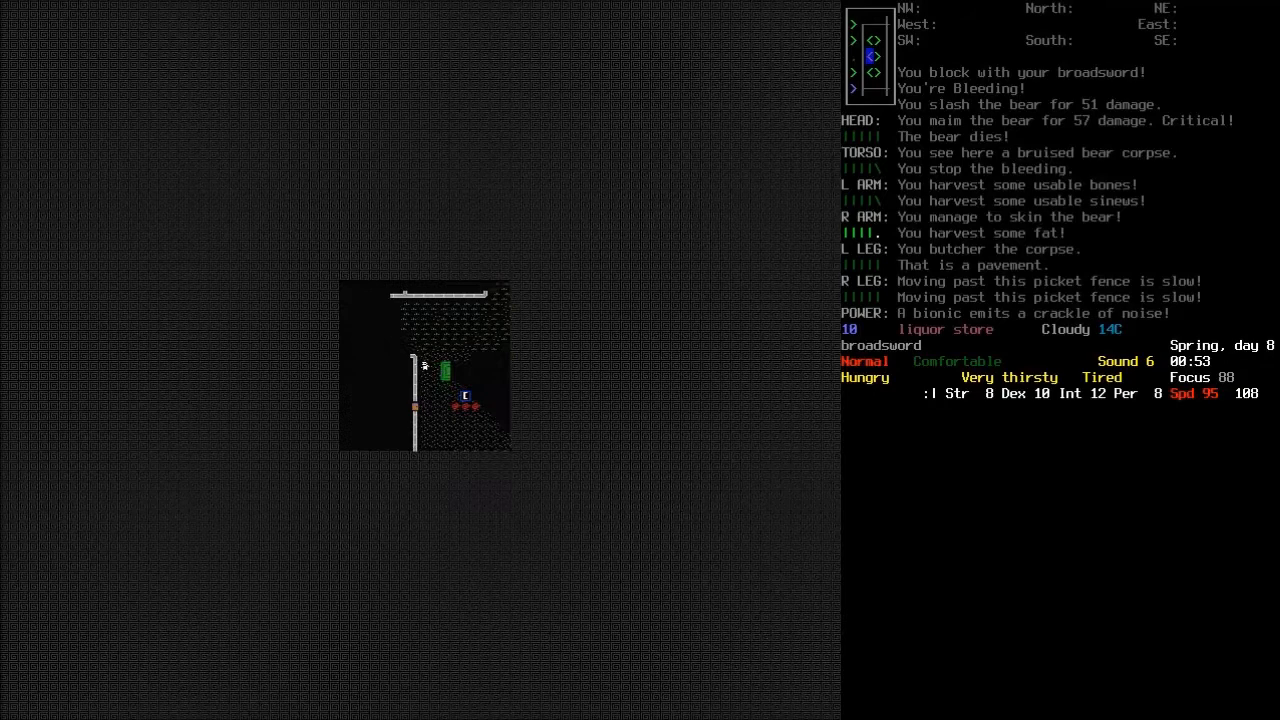
key(g)
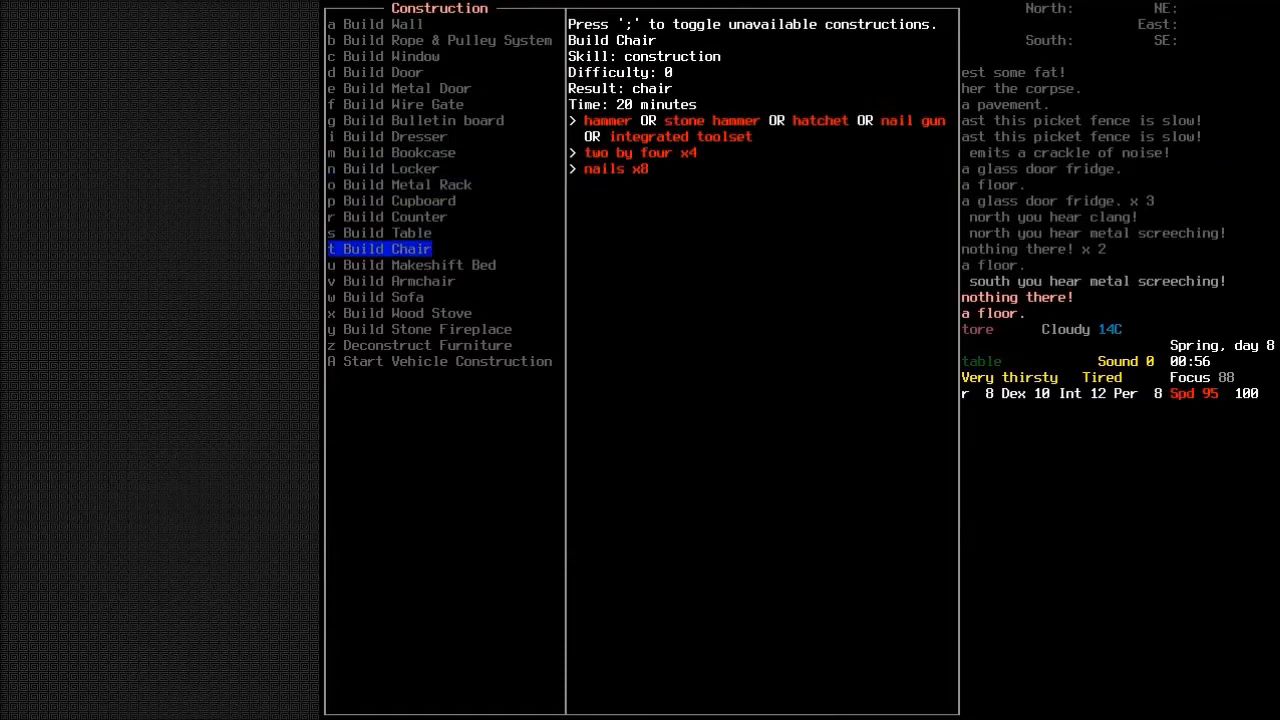
- Close the construction list after browsing the wood stove and stone fireplace builds
key(Escape)
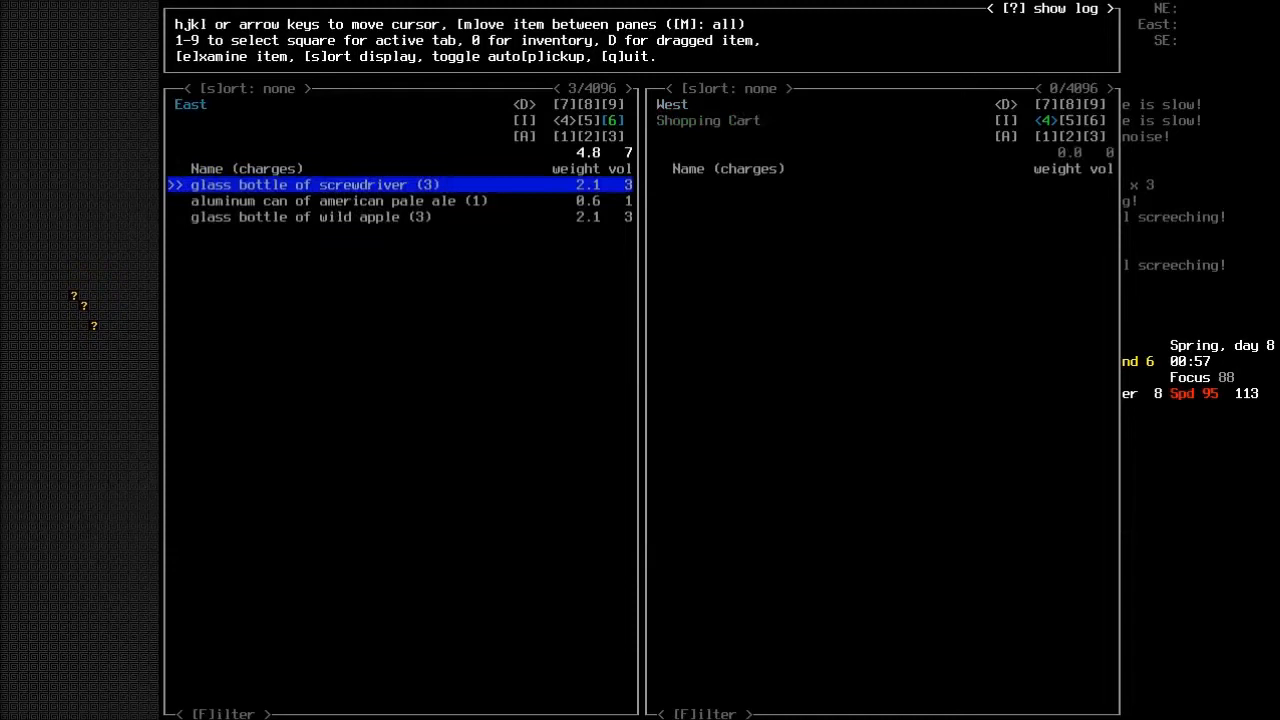
- Load the nearby liquor bottles and scrap metal into the shopping cart until full
key(M)
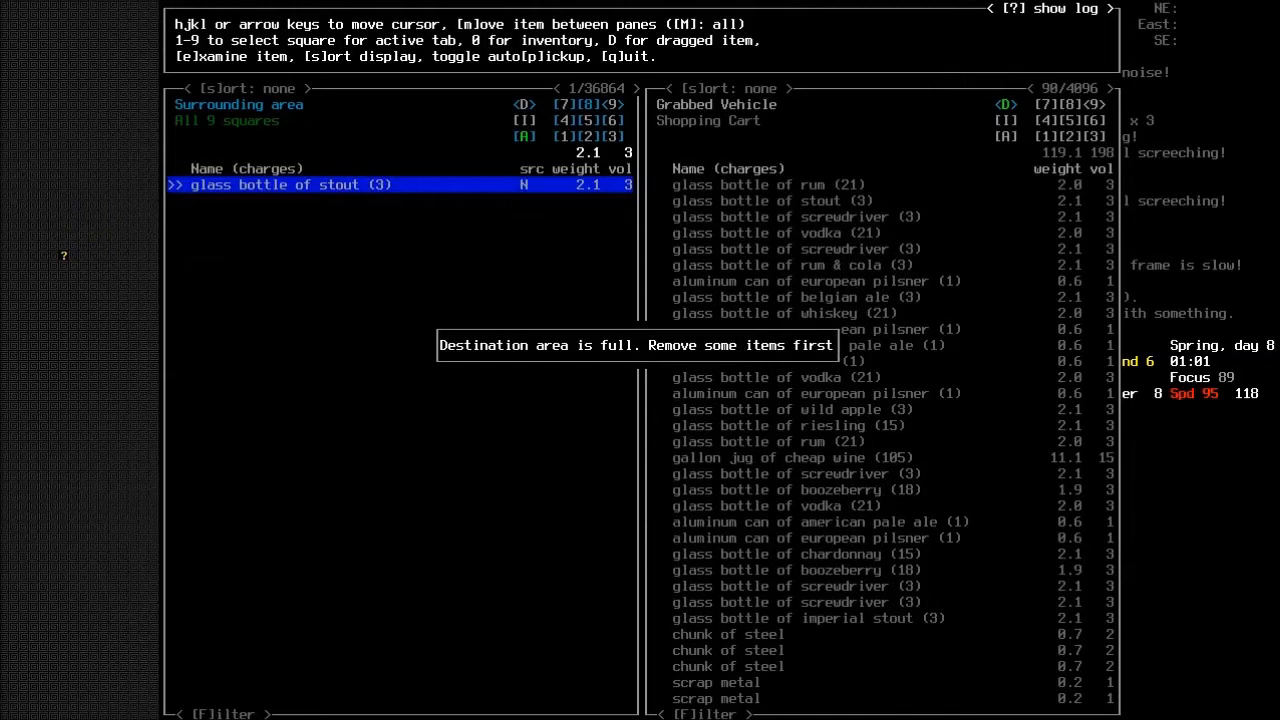
- Leave the loot transfer screen and close the town overview map after checking the route
key(Escape)
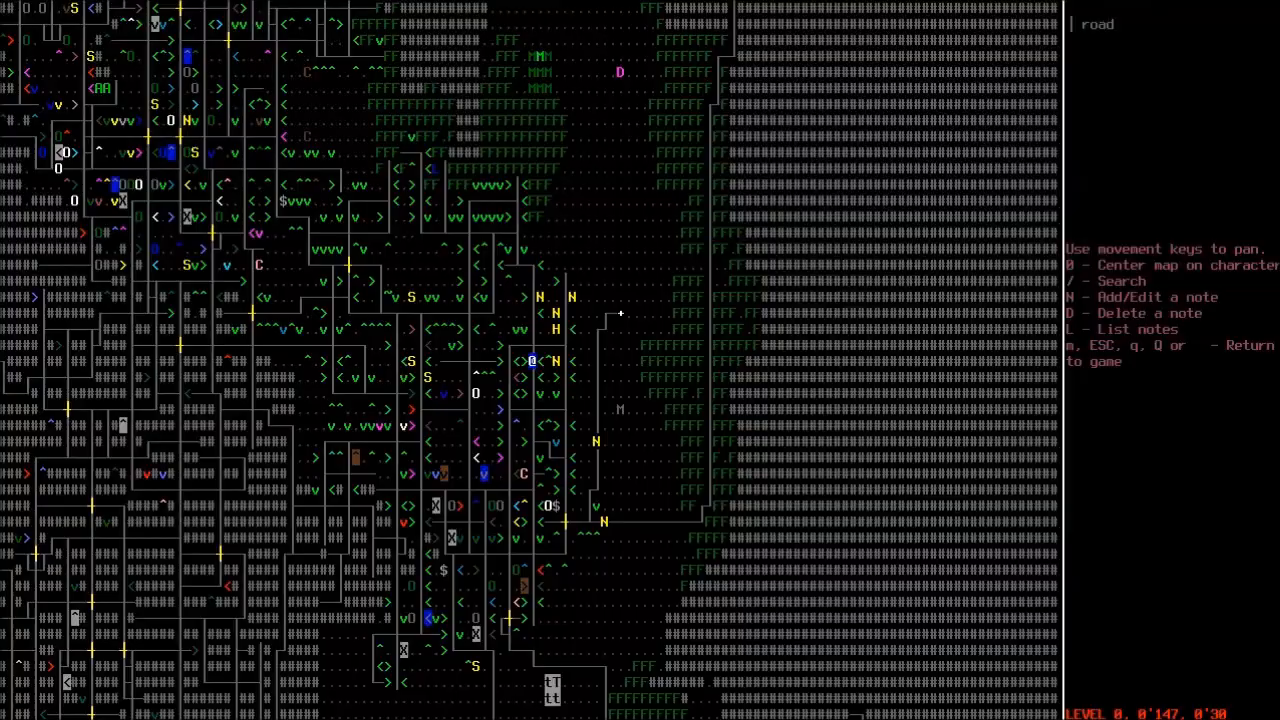
key(Escape)
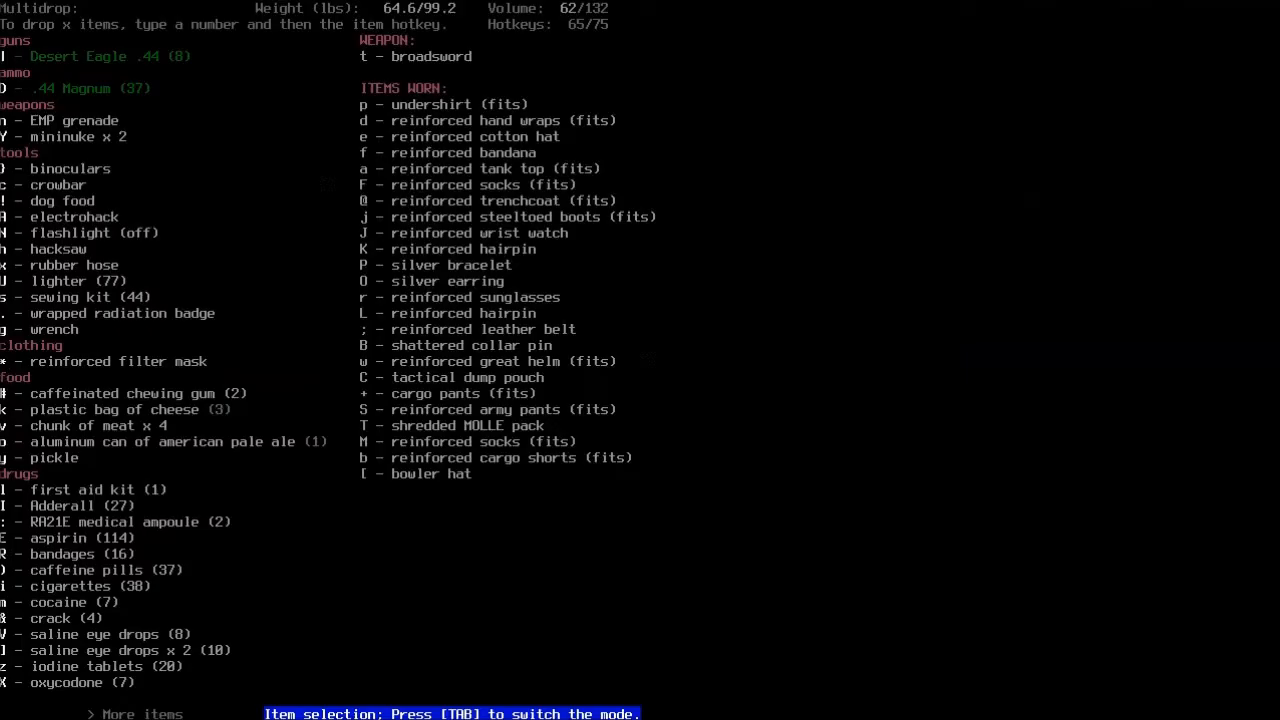
- Cancel the multidrop menu without dropping anything after releasing the cart indoors
key(Y)
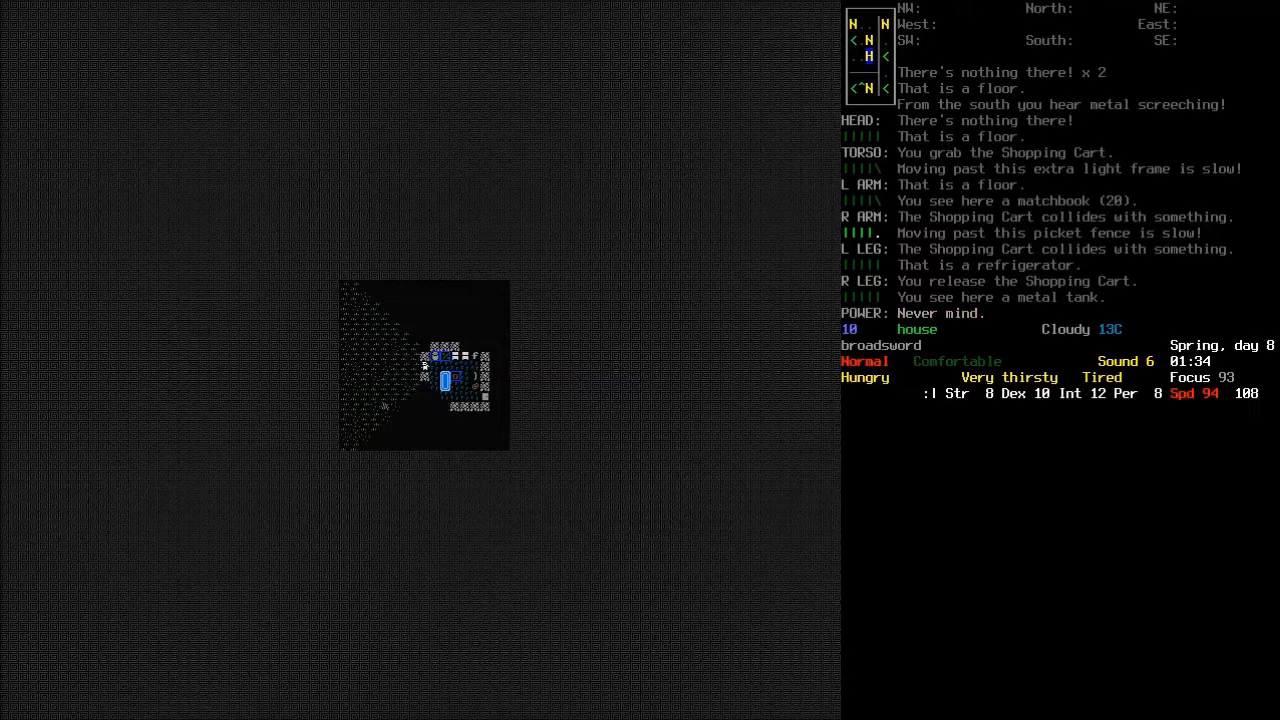
- Open the crafting recipes on the Weapons list showing the 2-by-sword
key(g)
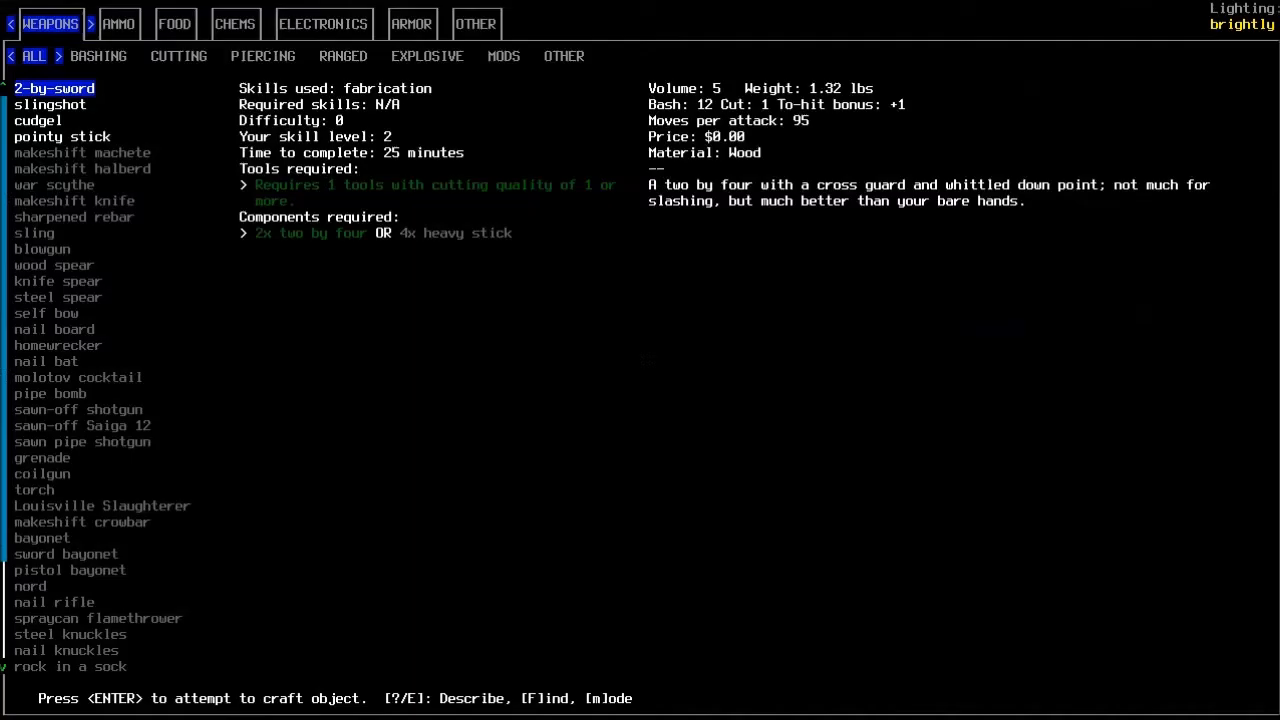
- Light splintered wood in the wood stove and bottle the cooked fruit in plastic
click(174, 23)
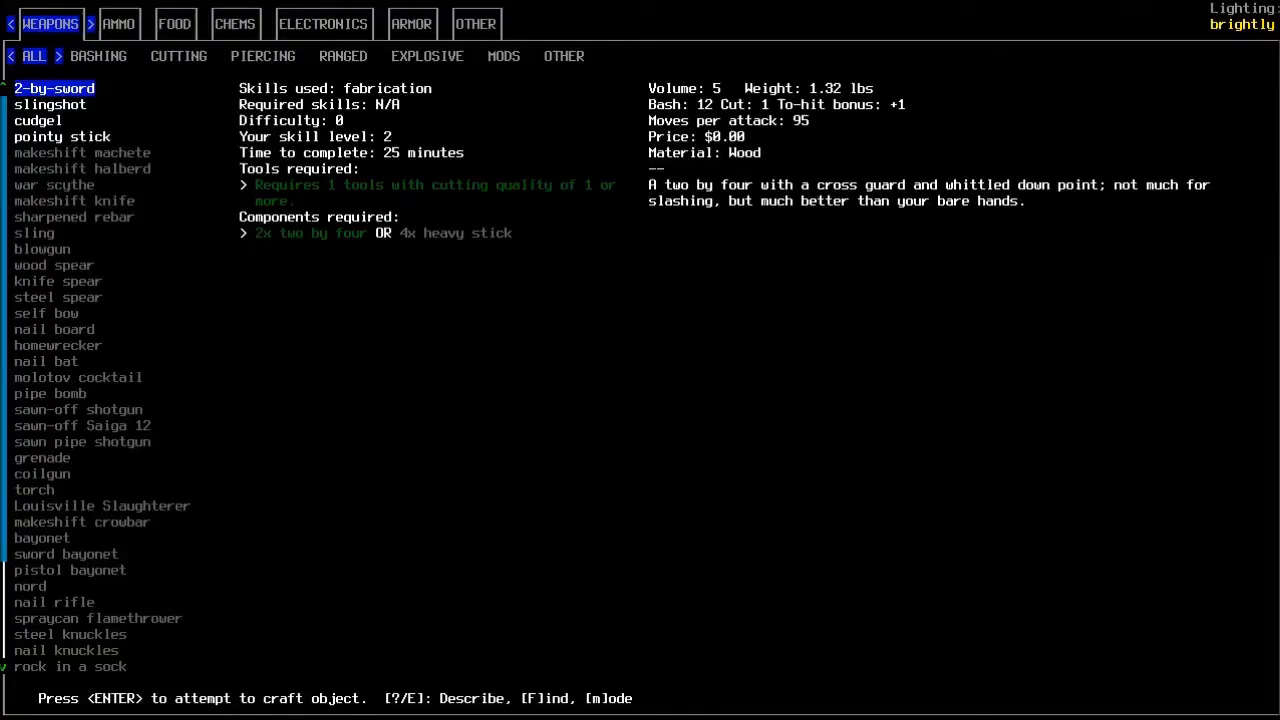
click(118, 23)
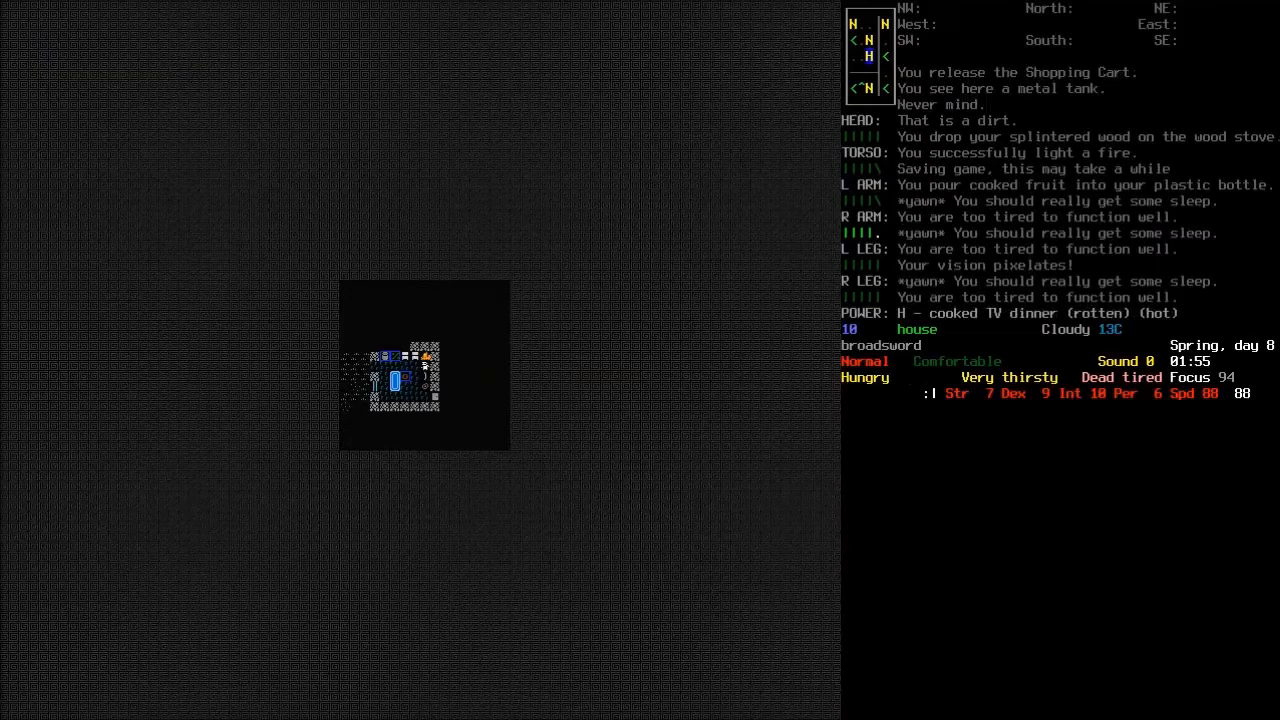
- Eat part of the fresh cooked meat, answering the can't-finish prompt
key(E)
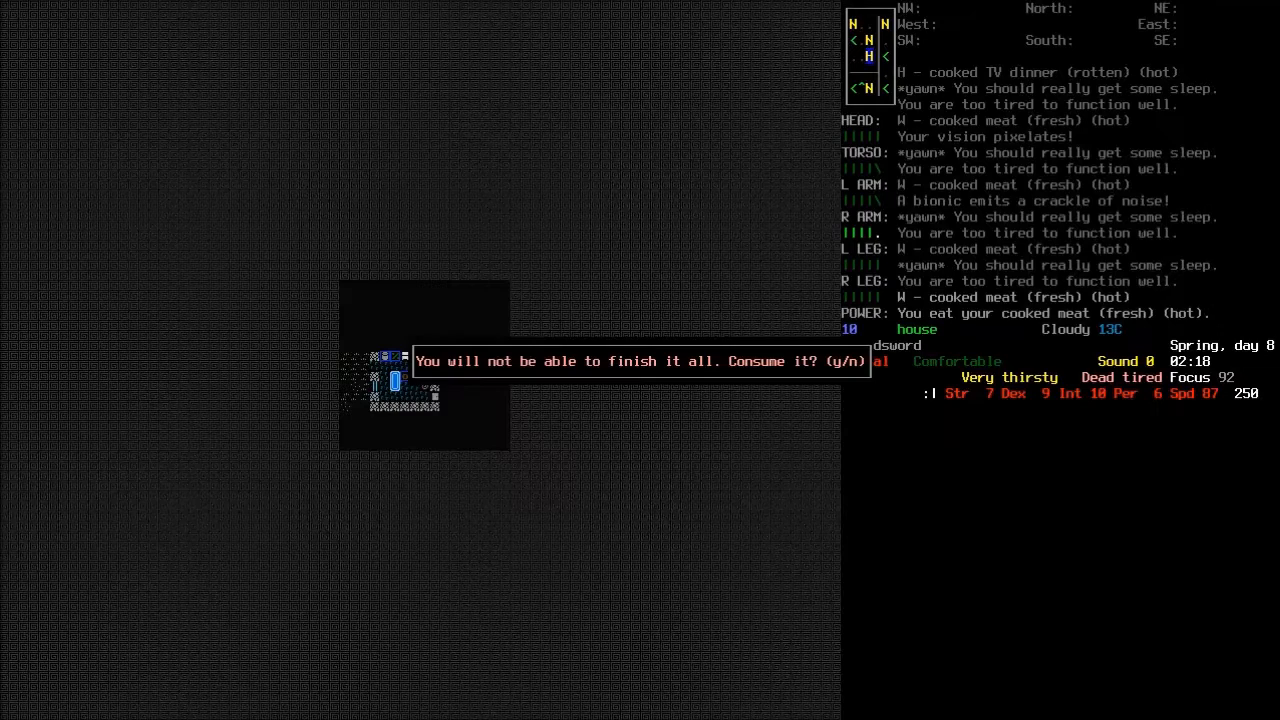
key(y)
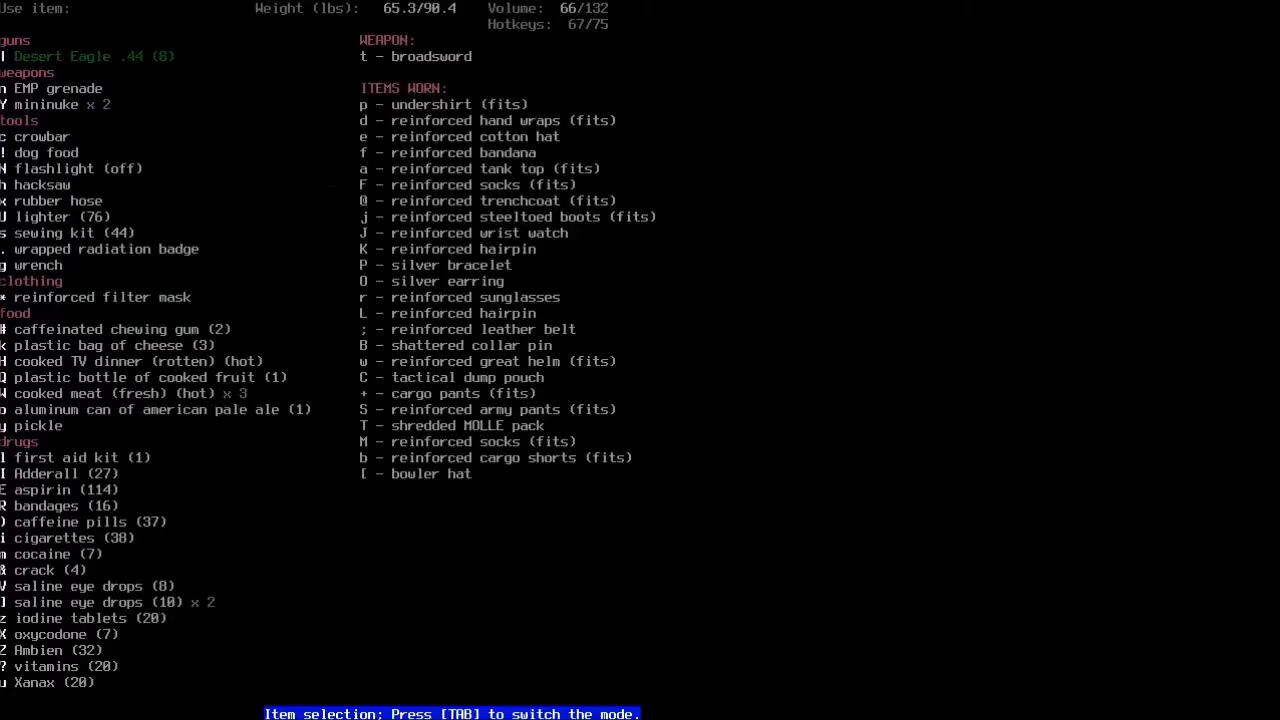
- Light the two-by-fours in the fireplace and study the electronics book until learning something
key(Escape)
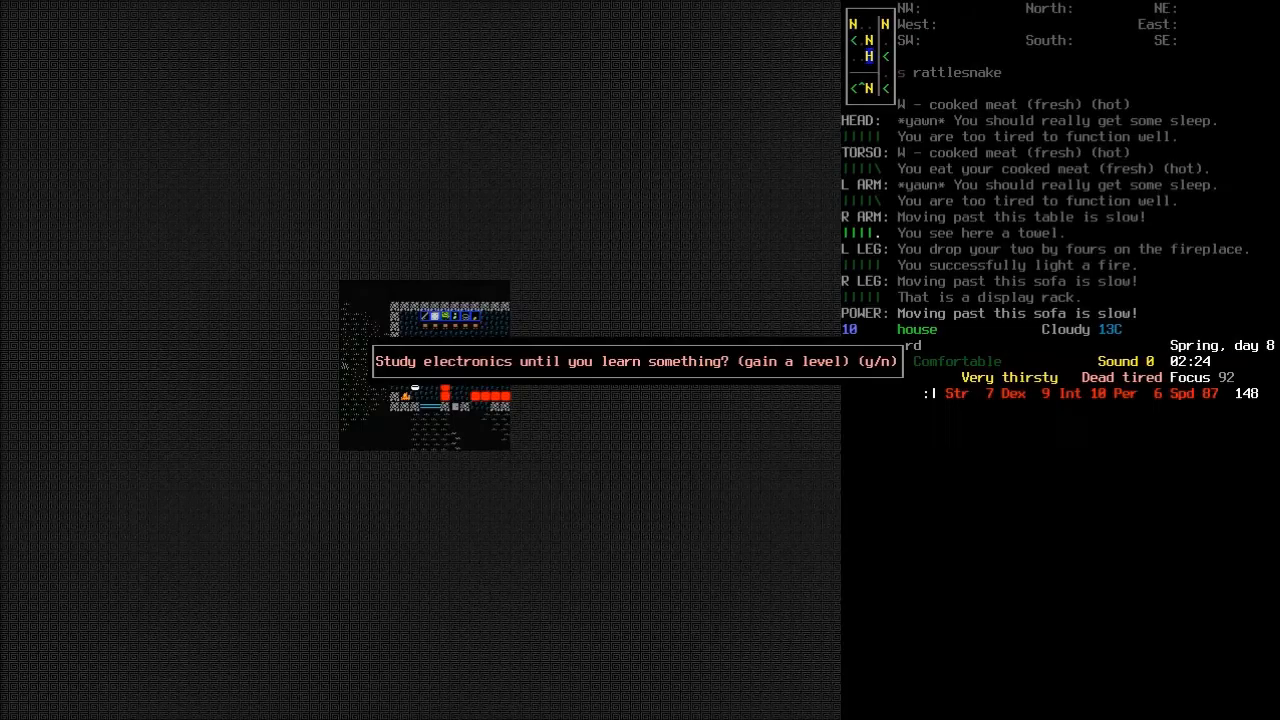
key(y)
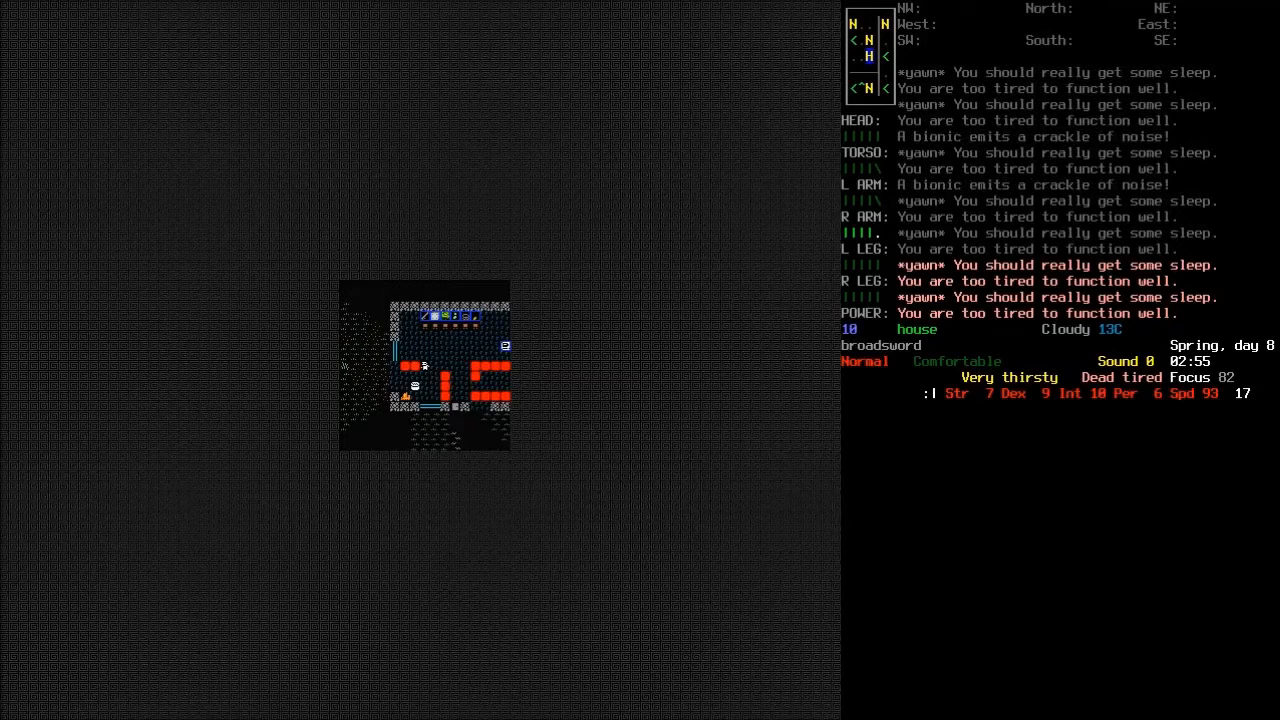